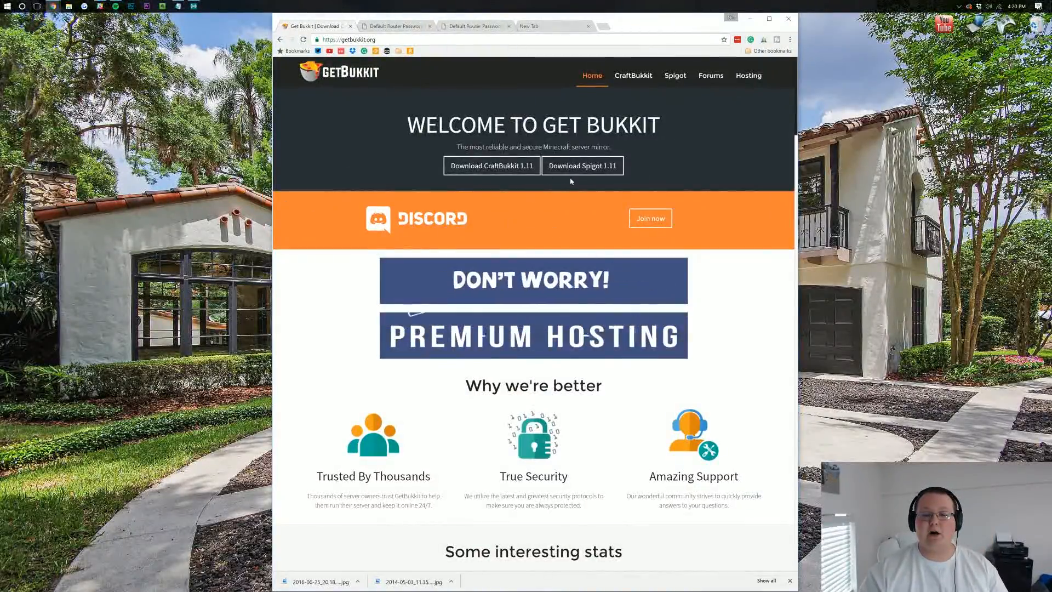
Download spigot-1.11.jar from GetBukkit, skipping the ad, then close the browser.
left_click(581, 166)
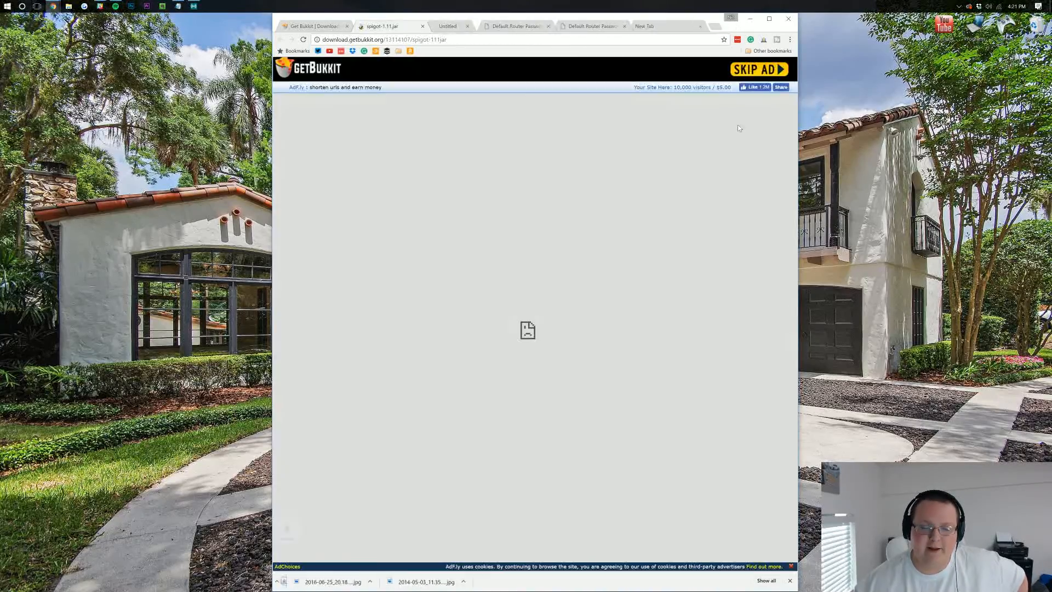
left_click(756, 69)
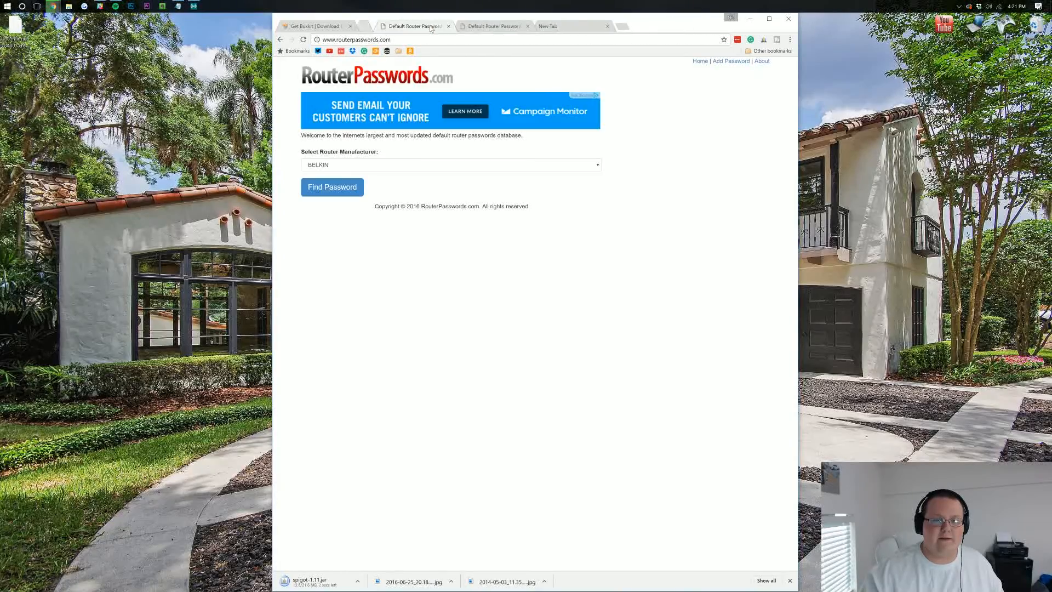
left_click(312, 26)
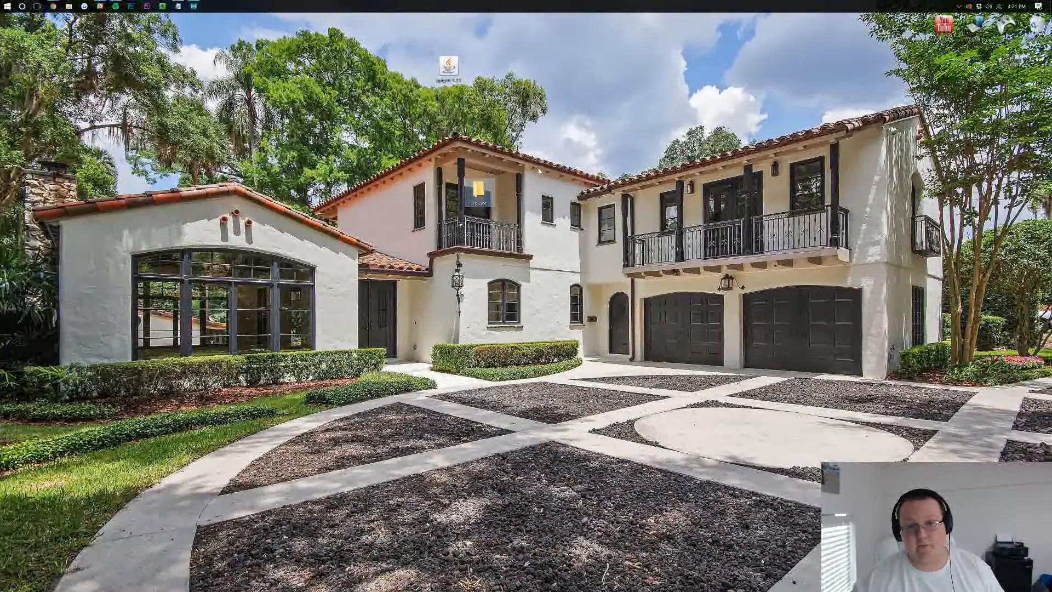
Bring up the desktop context menu to create the 'spigot server' folder.
right_click(477, 194)
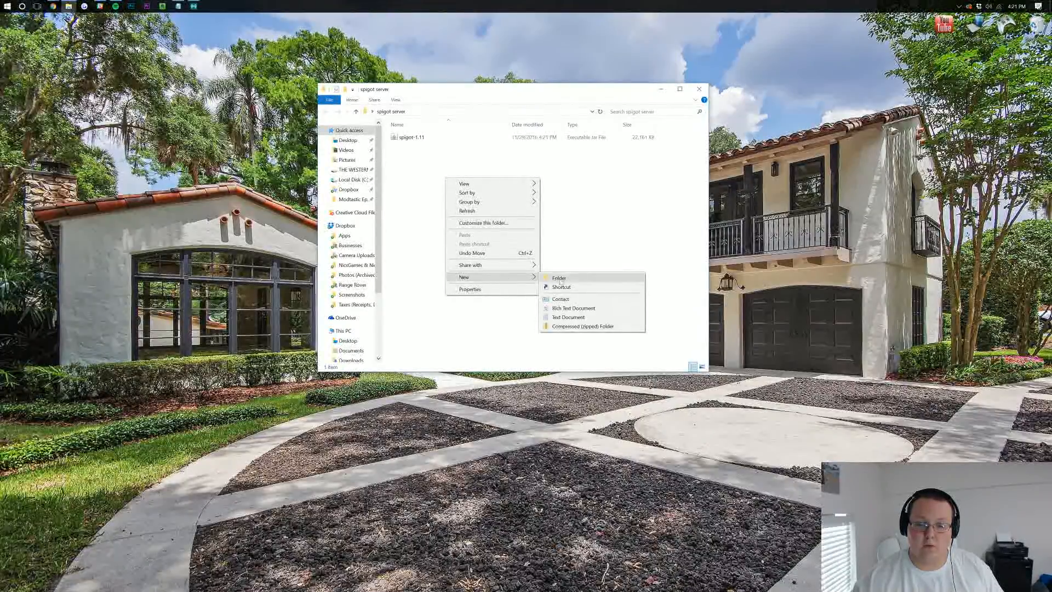
Create and open a New Text Document in the folder and transfer the launch code into it.
left_click(568, 317)
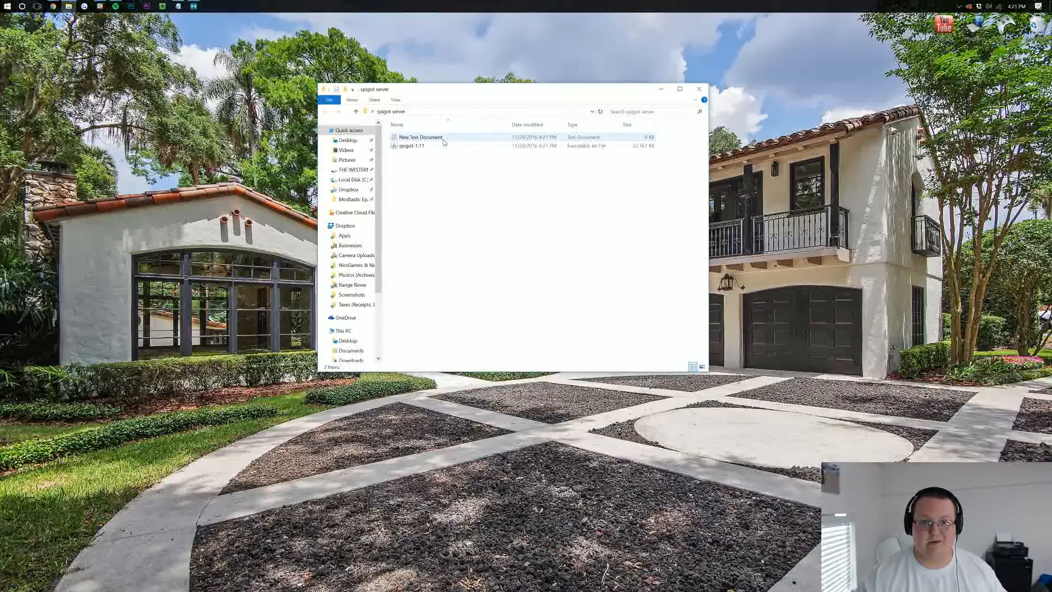
double_click(419, 137)
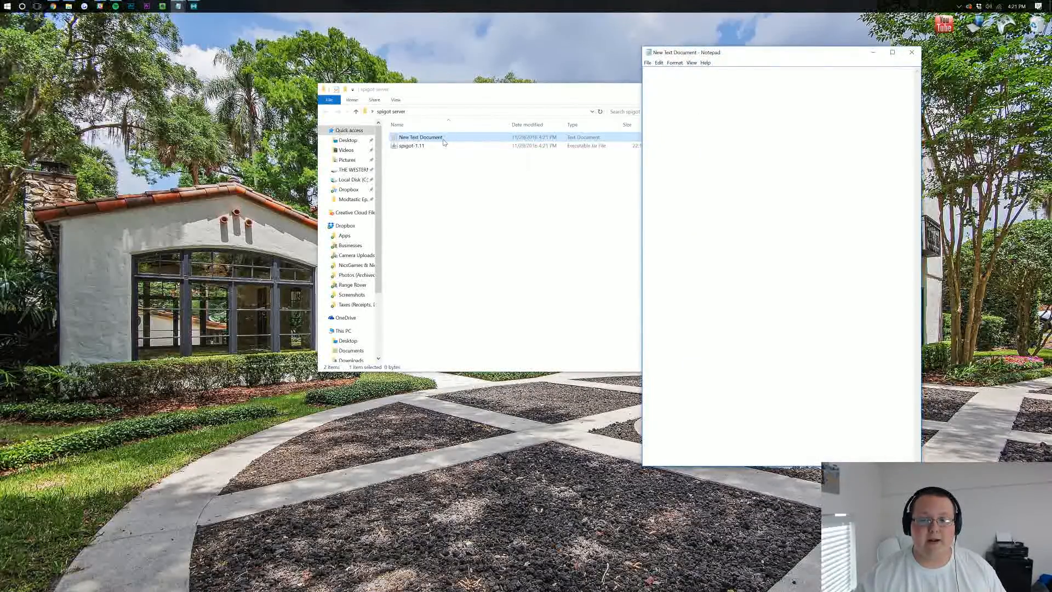
left_click_drag(759, 53, 570, 60)
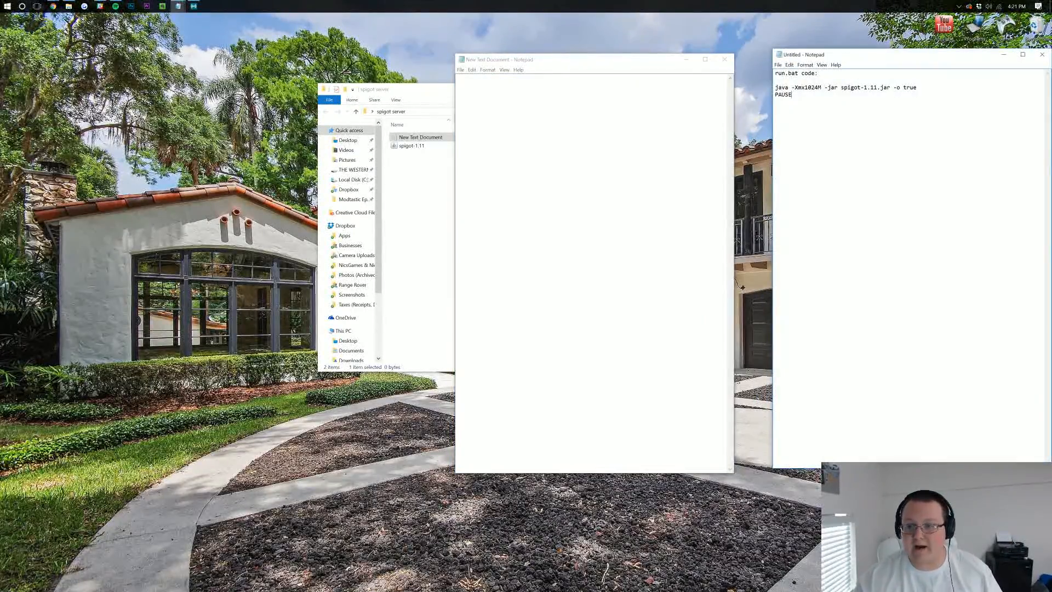
key("ctrl+a")
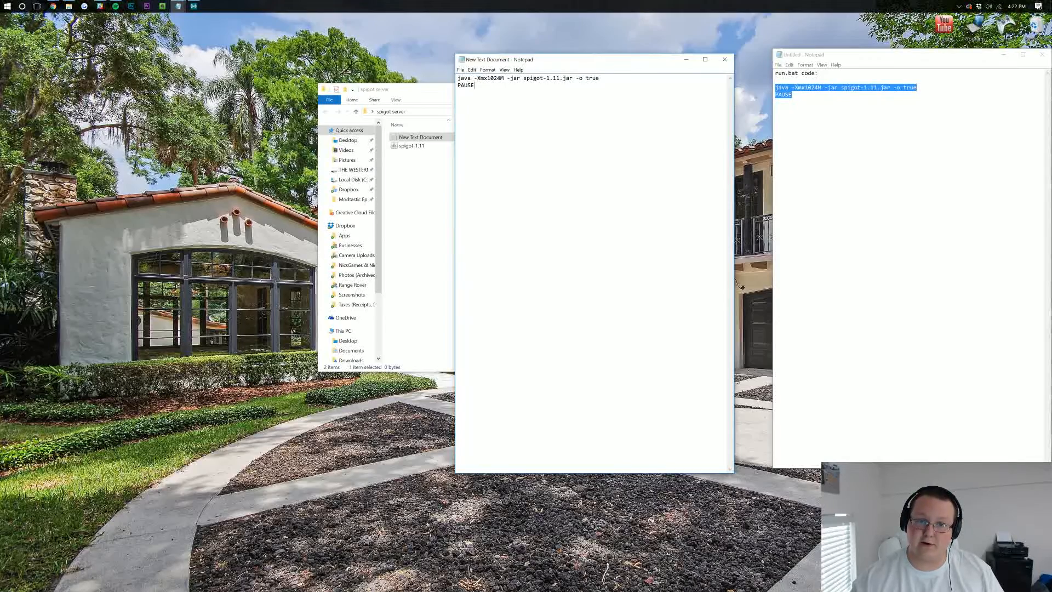
Save the document as run.bat with type All Files, then close Notepad.
left_click(461, 70)
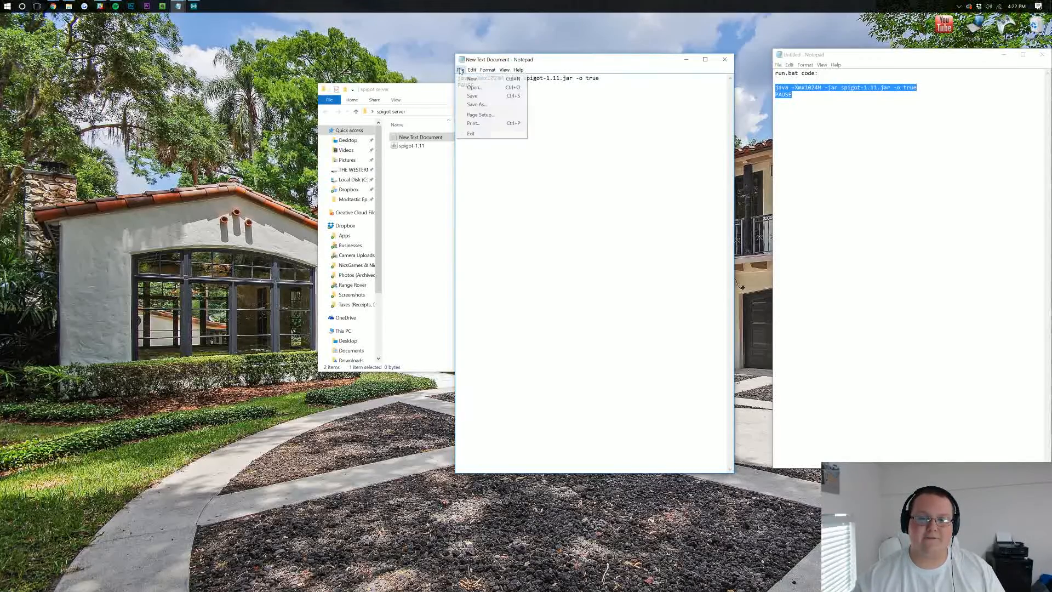
left_click(476, 104)
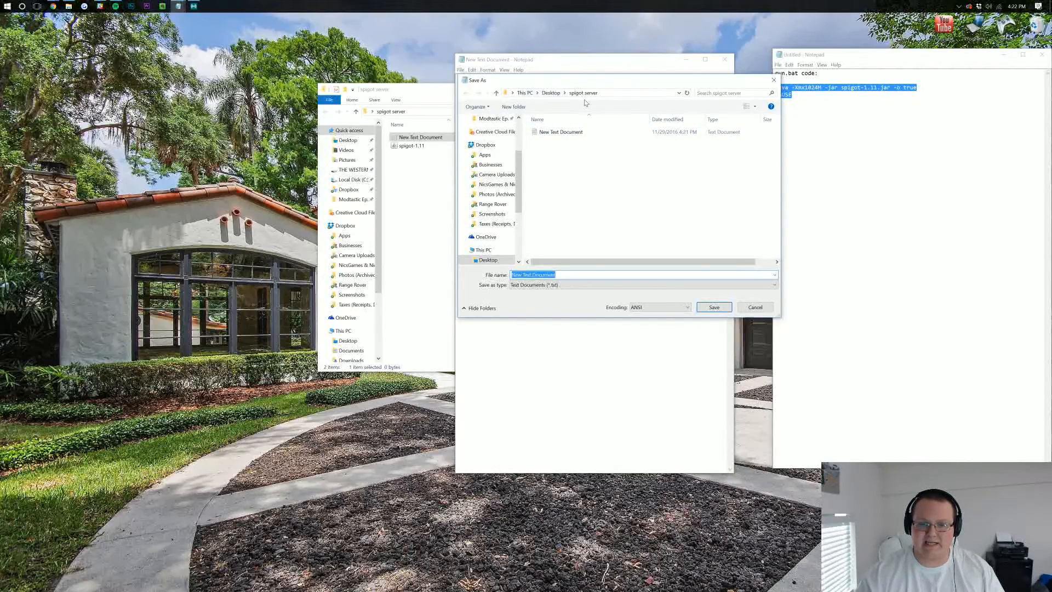
mouse_move(567, 158)
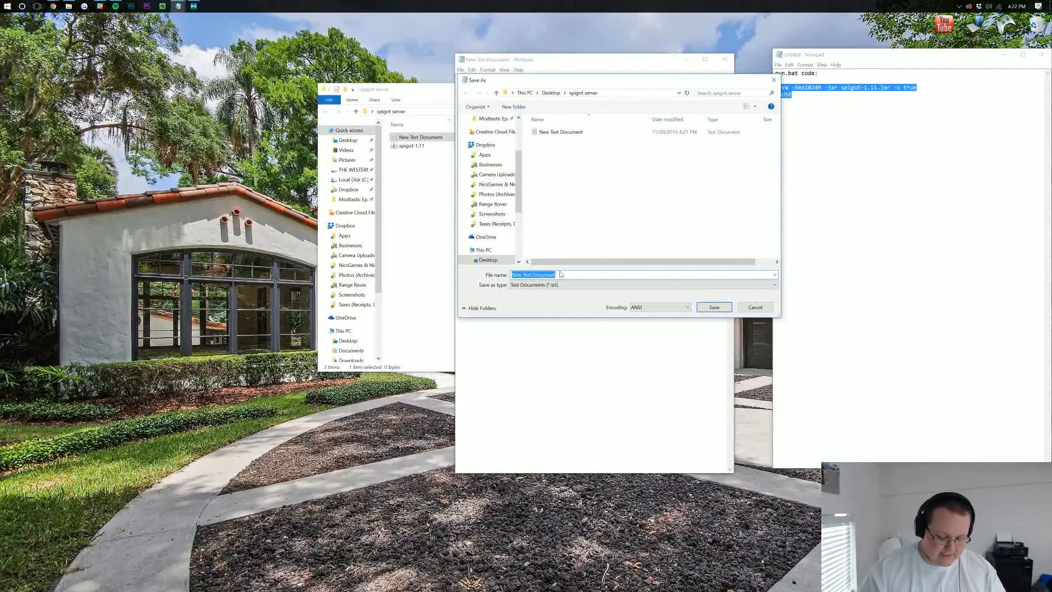
type("run.bat")
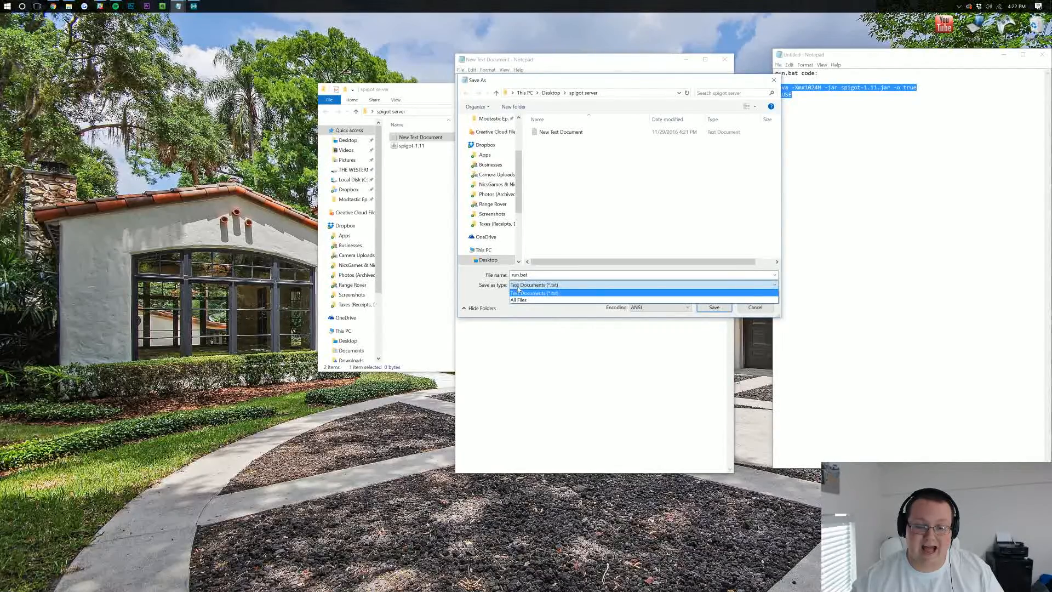
left_click(519, 300)
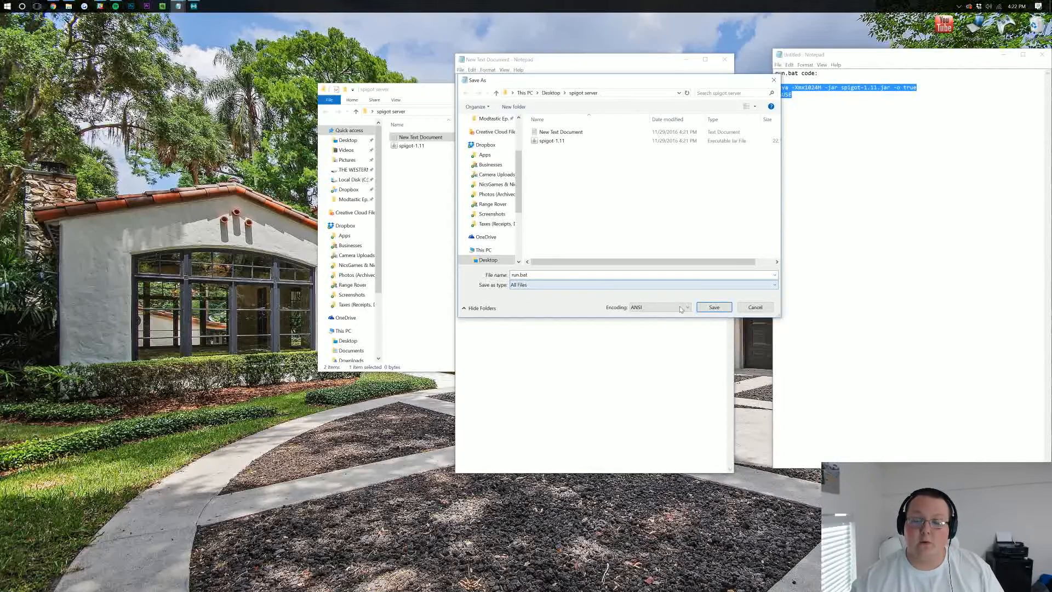
left_click(714, 307)
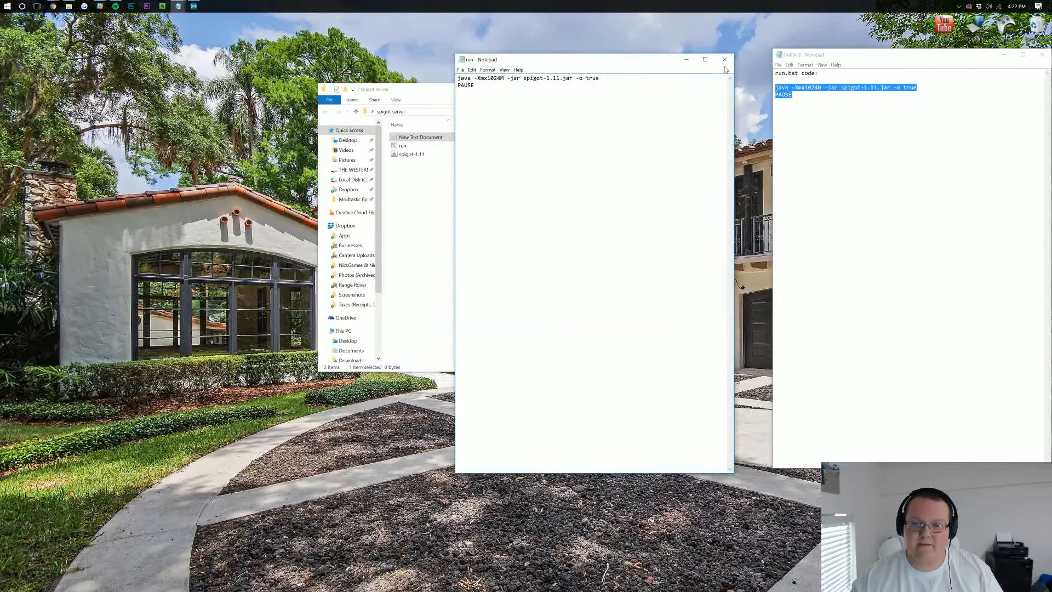
left_click(725, 59)
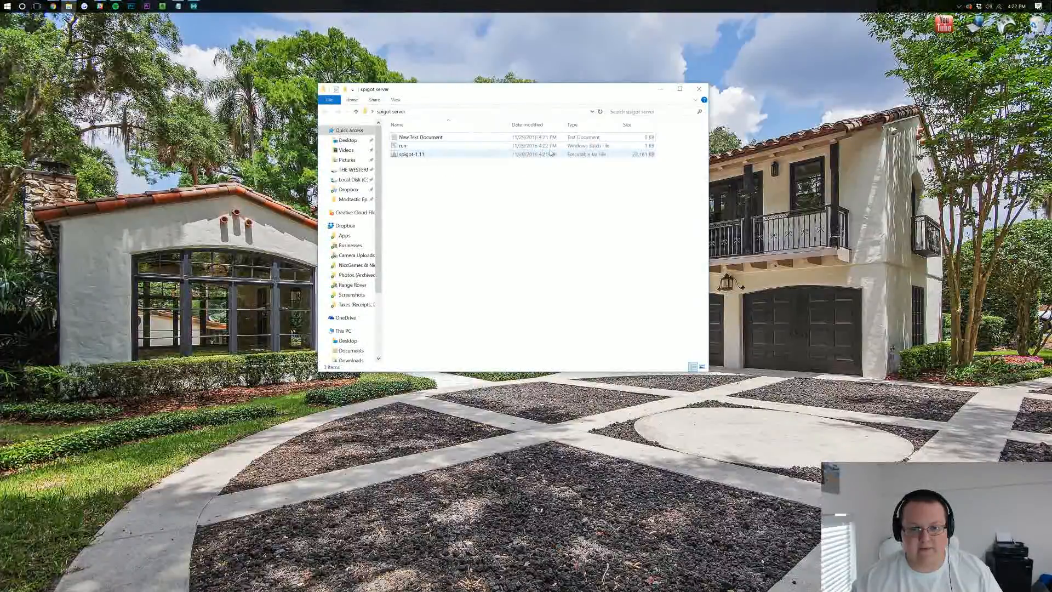
mouse_move(401, 146)
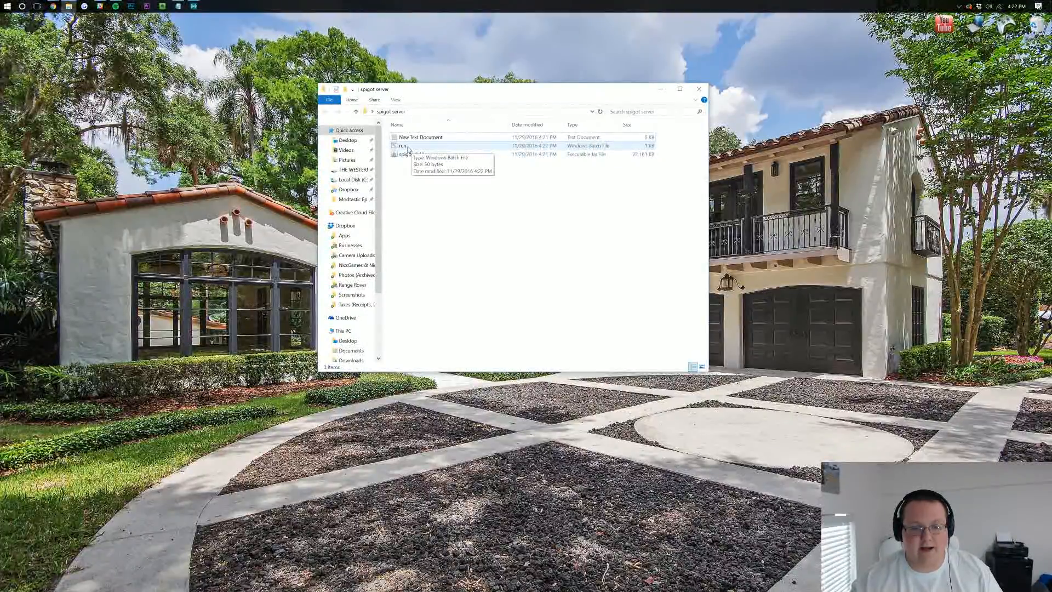
Run run.bat once, then change eula to true in the generated eula file.
double_click(402, 146)
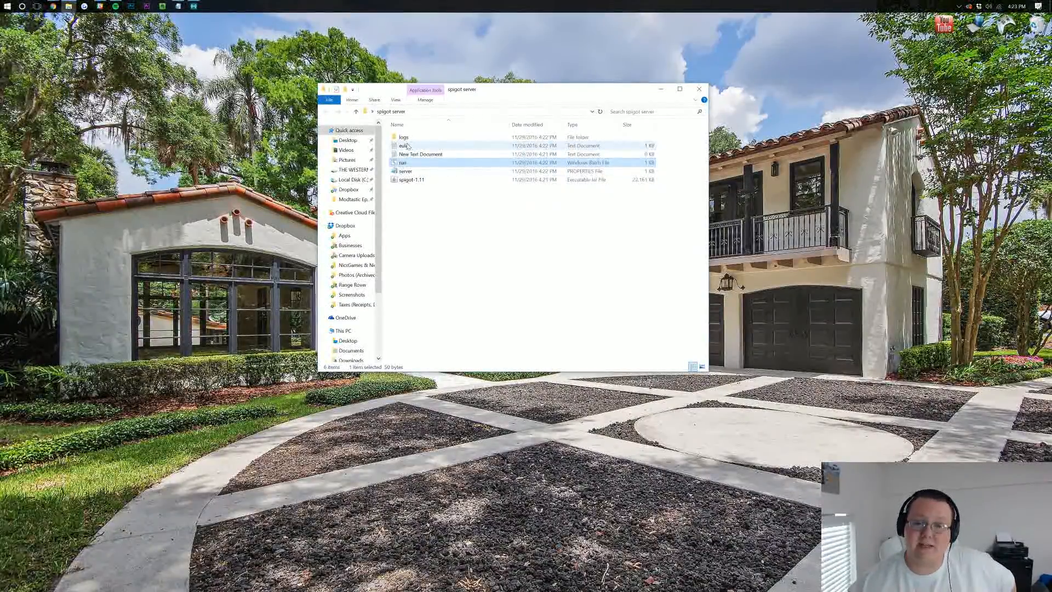
double_click(403, 146)
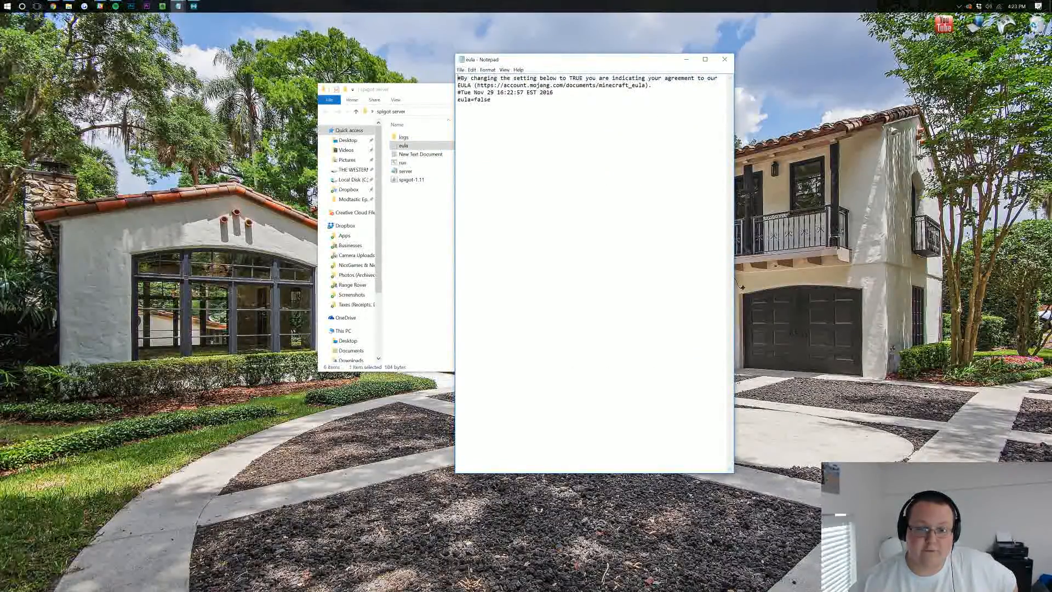
type("t")
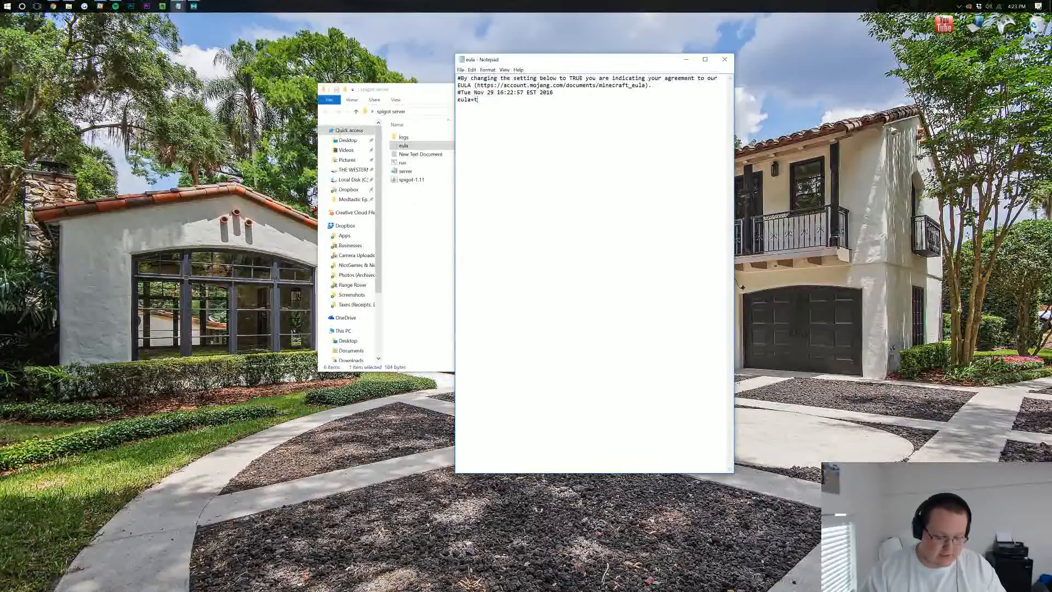
type("rue")
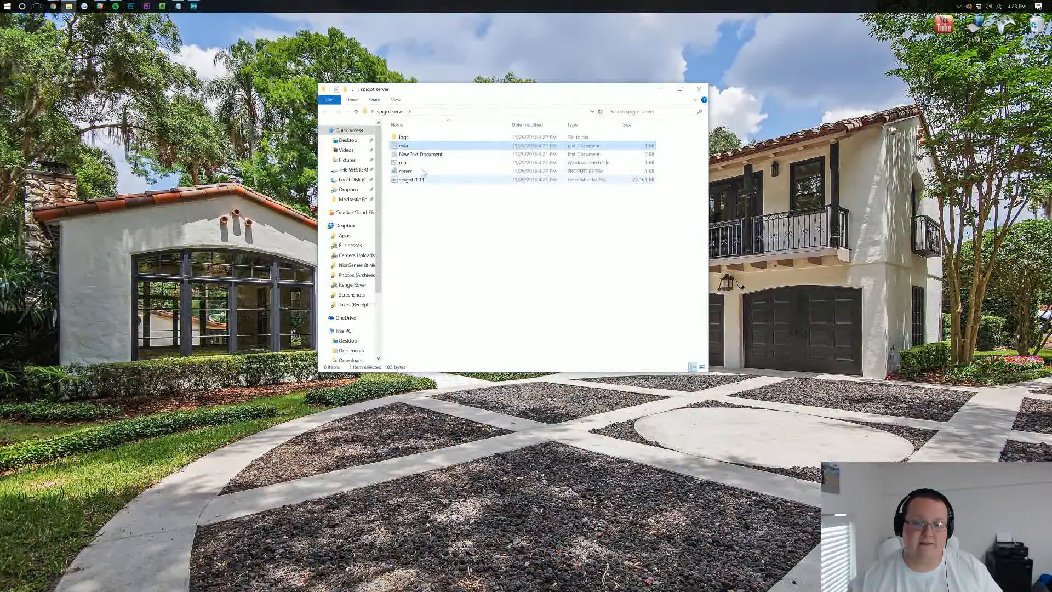
Run run.bat a second time to generate the world and config files.
double_click(402, 162)
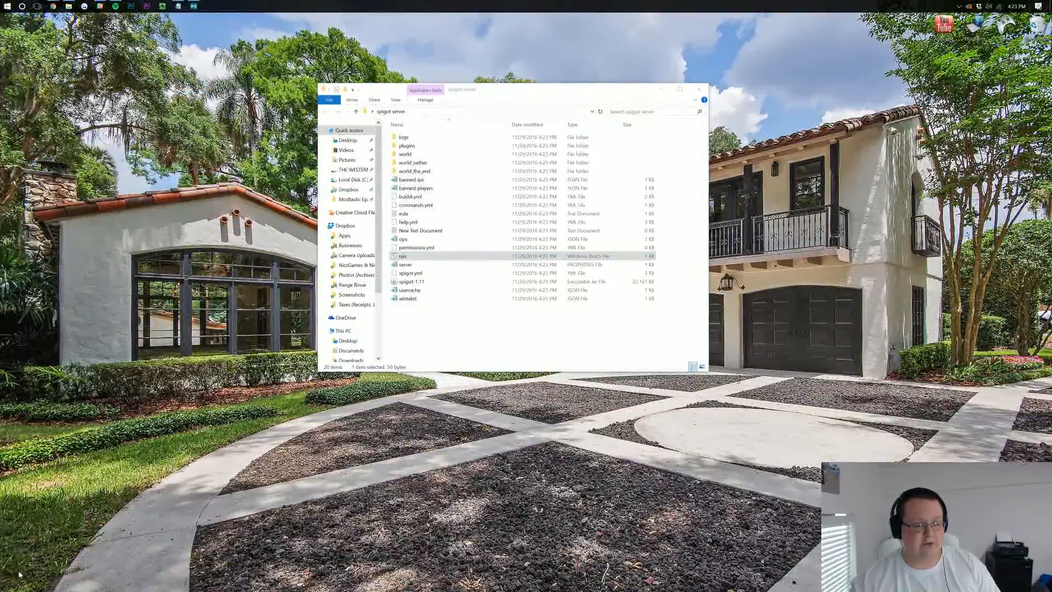
Search 'cmd' from Start and run Command Prompt as administrator.
left_click(7, 6)
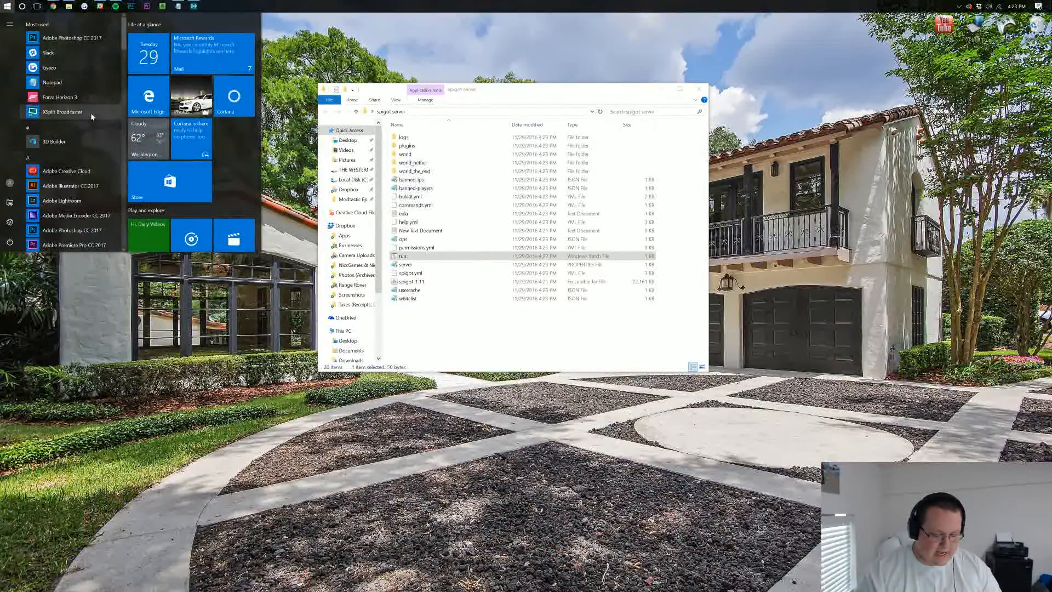
type("cmd")
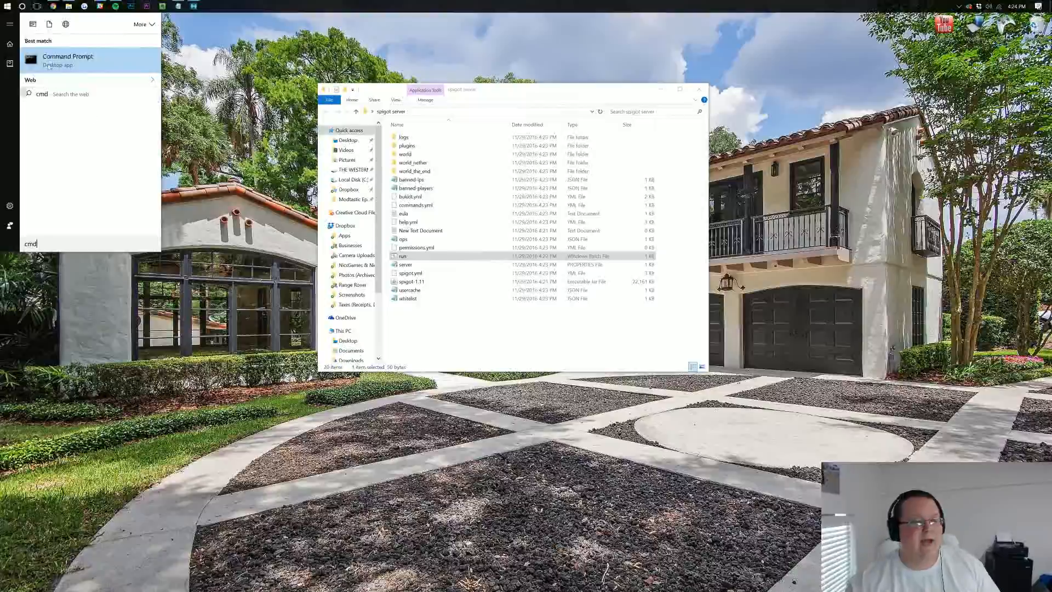
right_click(66, 59)
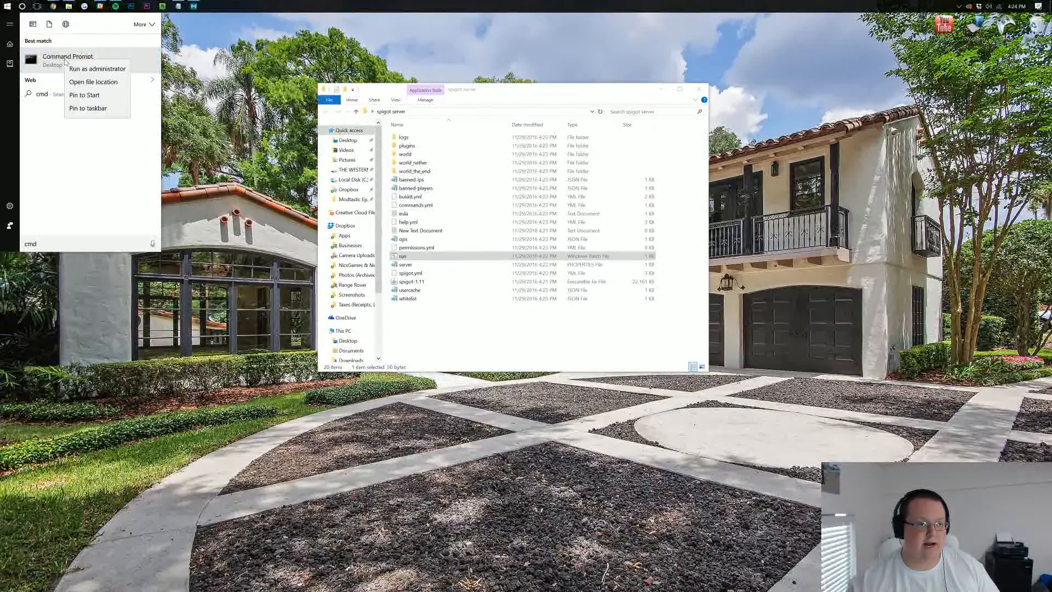
left_click(96, 69)
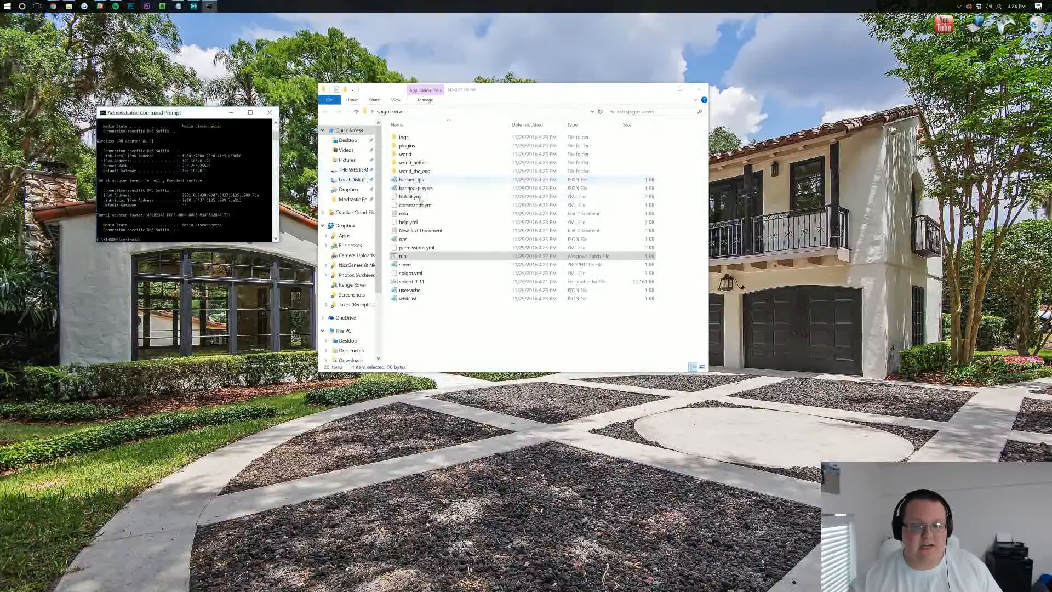
Open the server properties file in Notepad.
left_click(406, 264)
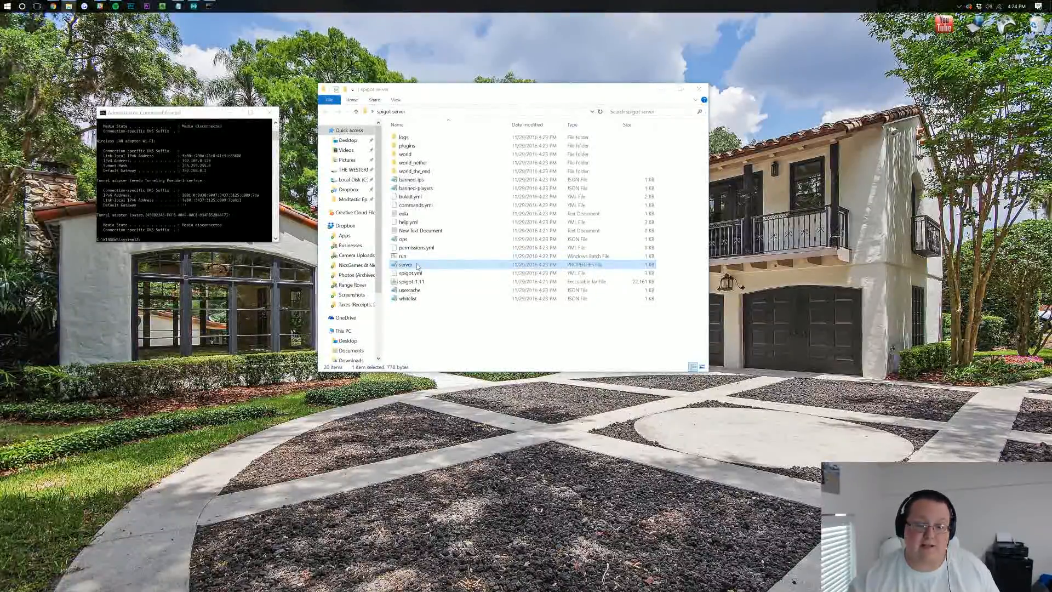
double_click(406, 264)
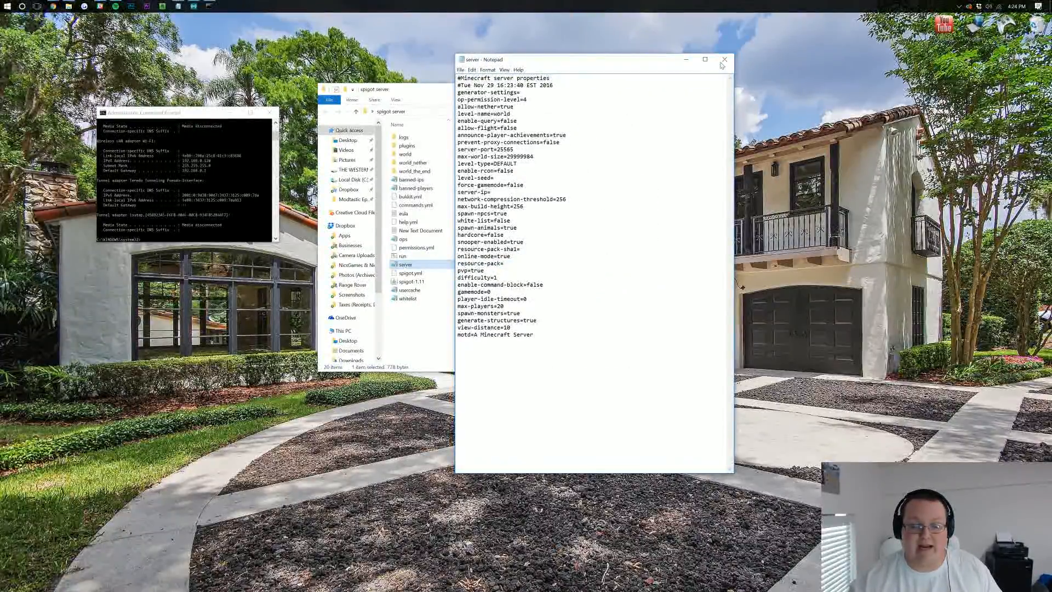
right_click(406, 263)
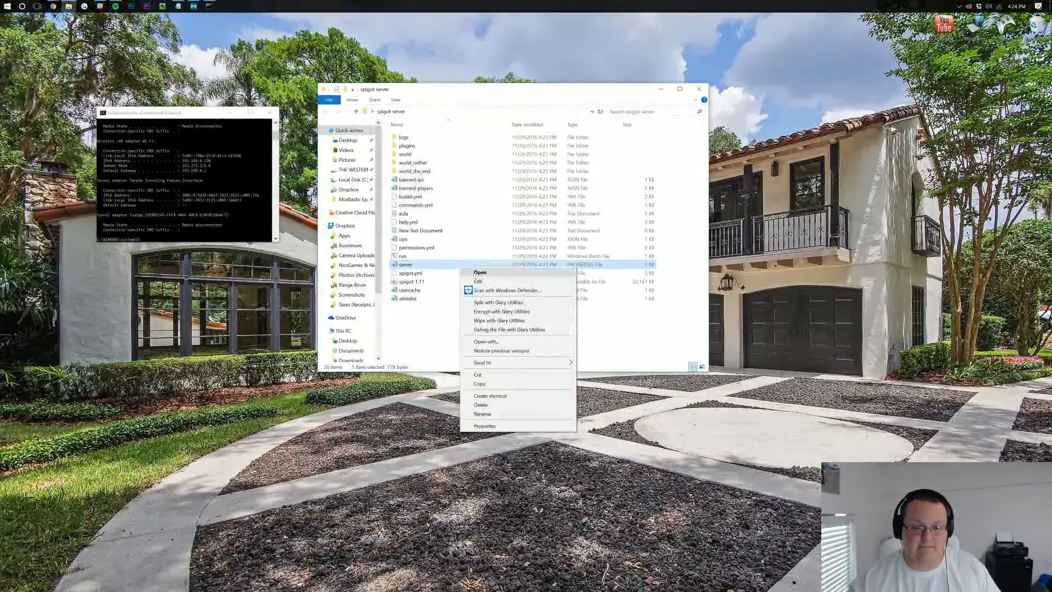
left_click(480, 272)
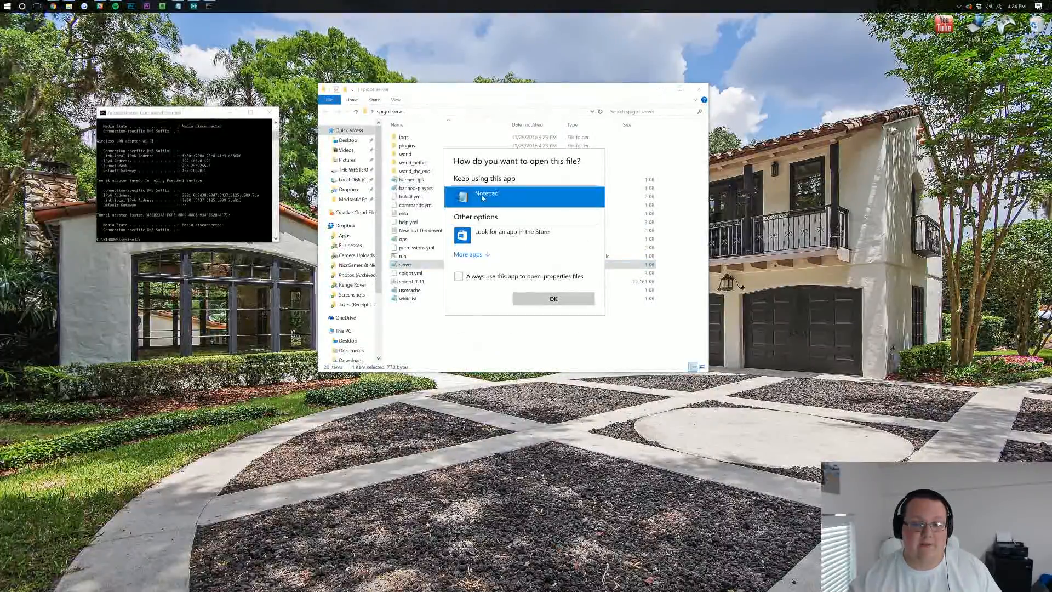
left_click(553, 299)
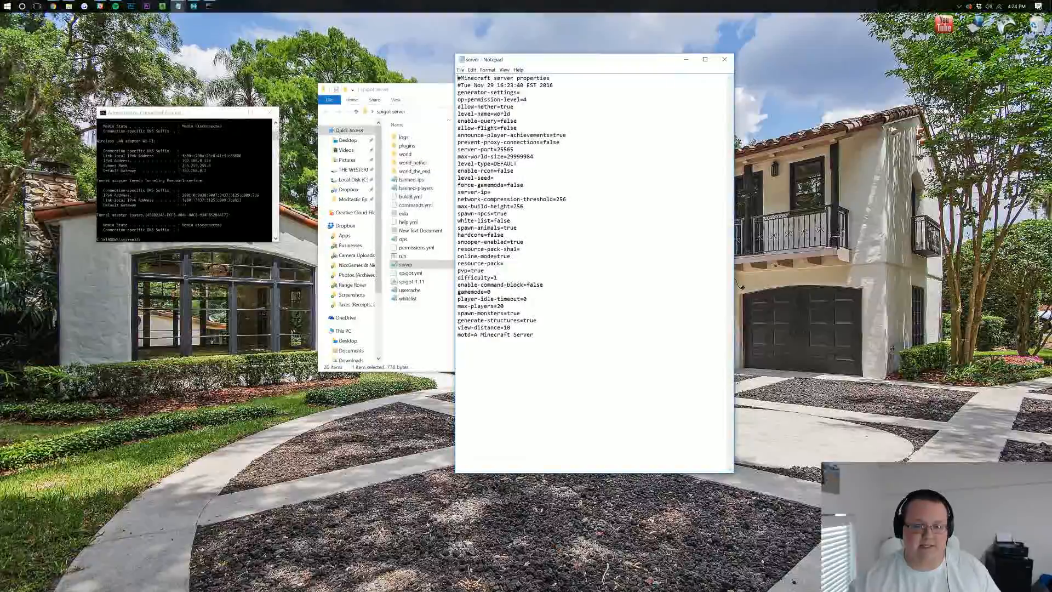
Enter 192.168.0.120 as the server-ip value, then save and close the file.
left_click(491, 192)
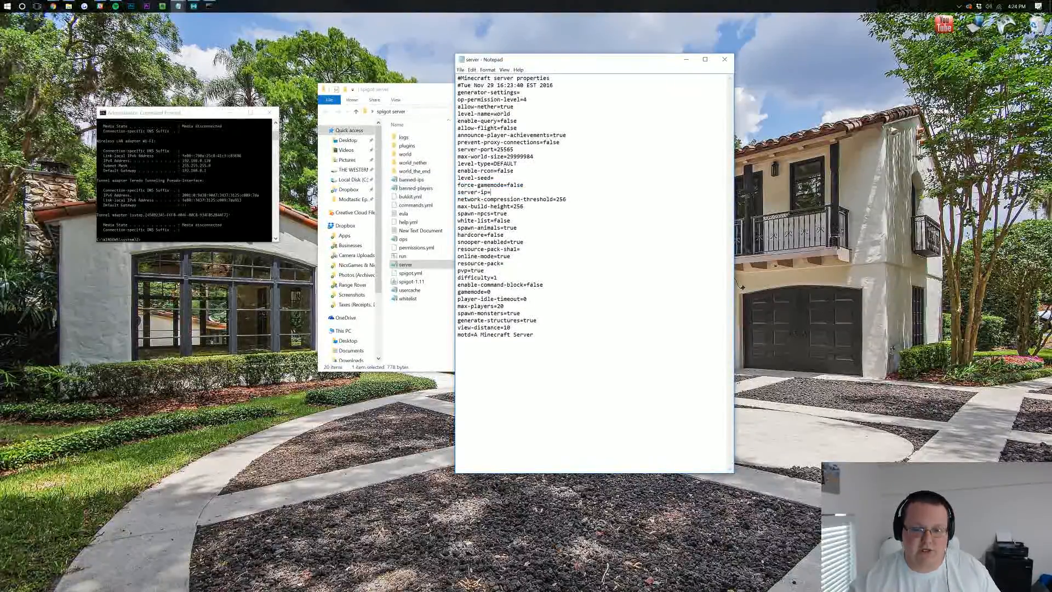
double_click(472, 192)
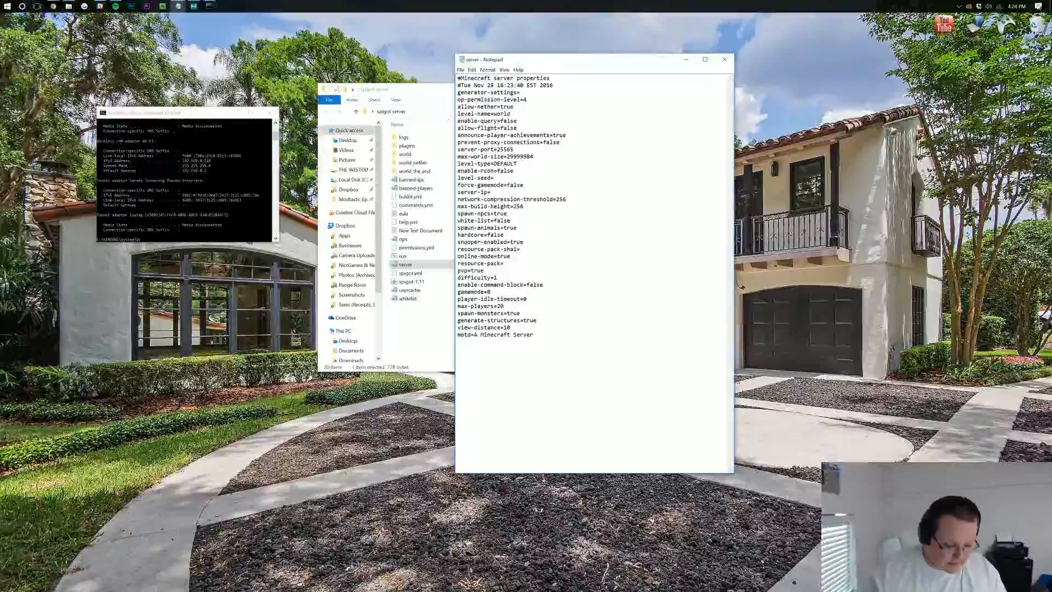
type("192.168.0.120")
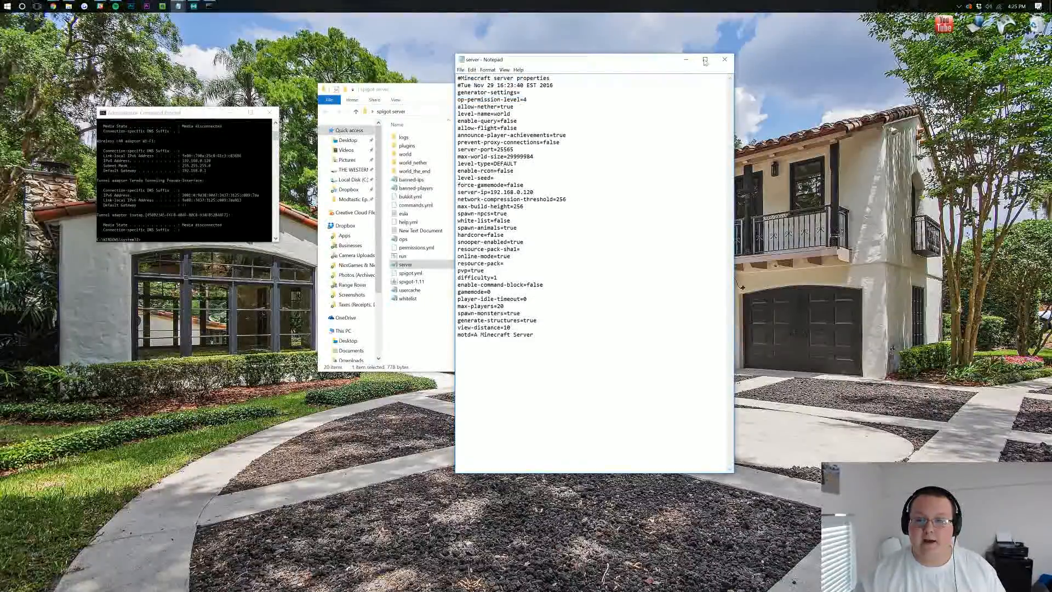
left_click(724, 59)
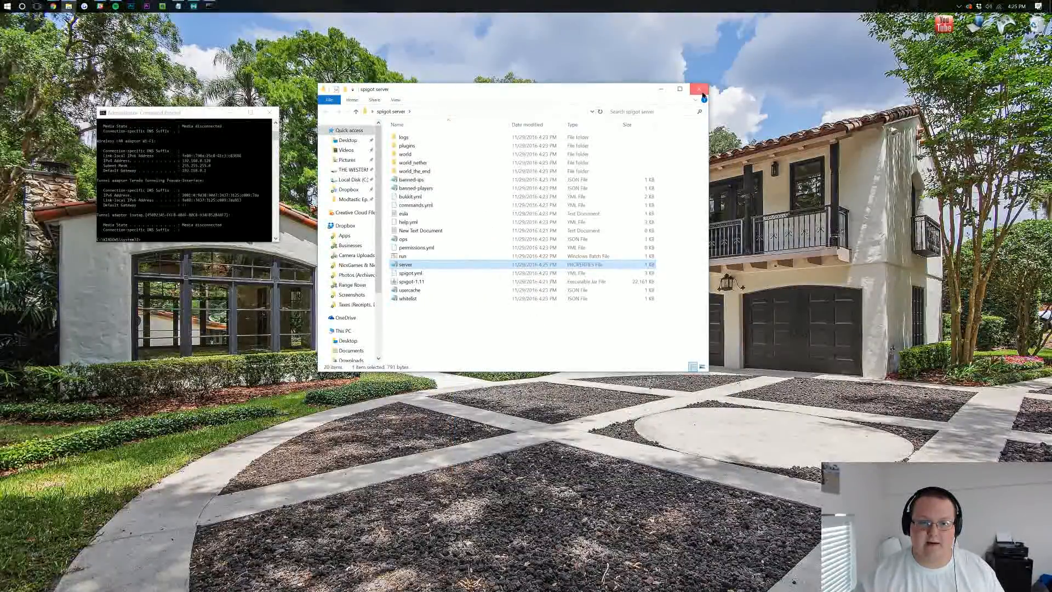
Close the server folder window and load 192.168.0.1 in Chrome.
left_click(699, 89)
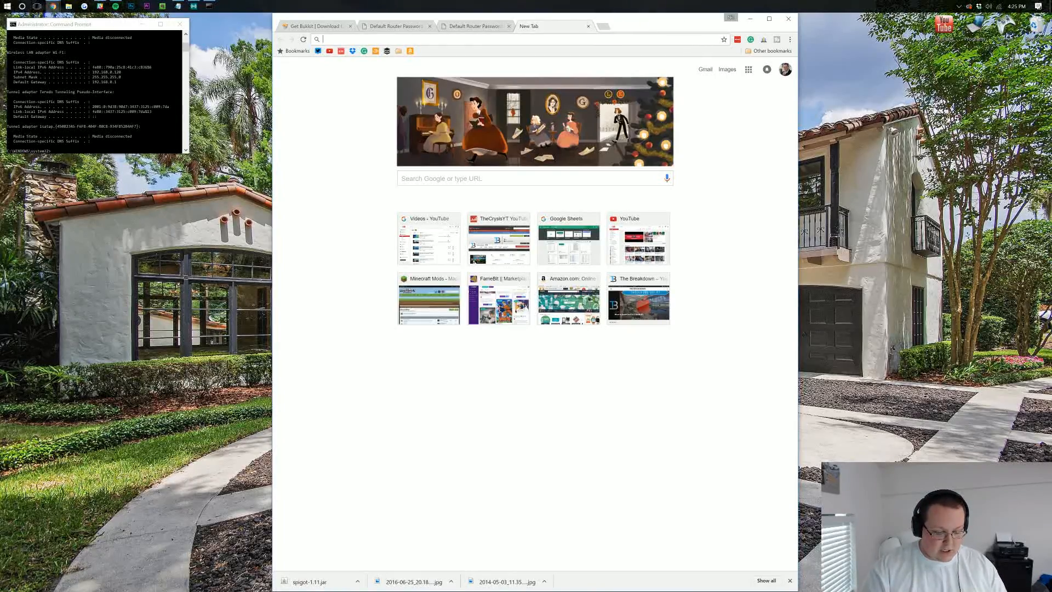
type("192.168.0.1")
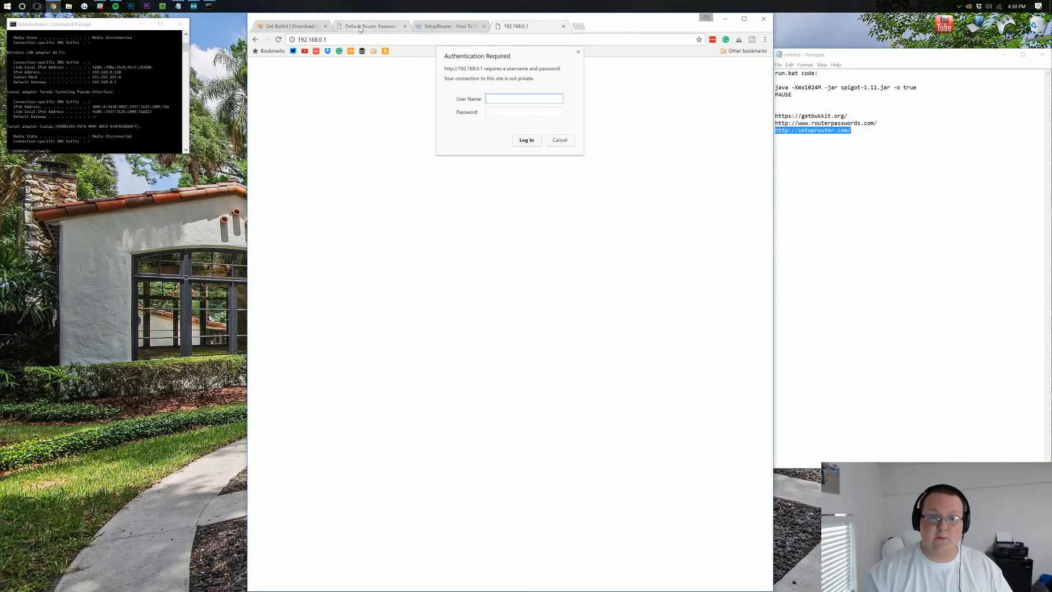
On RouterPasswords.com, choose NETGEAR as manufacturer and view its default credentials.
left_click(369, 26)
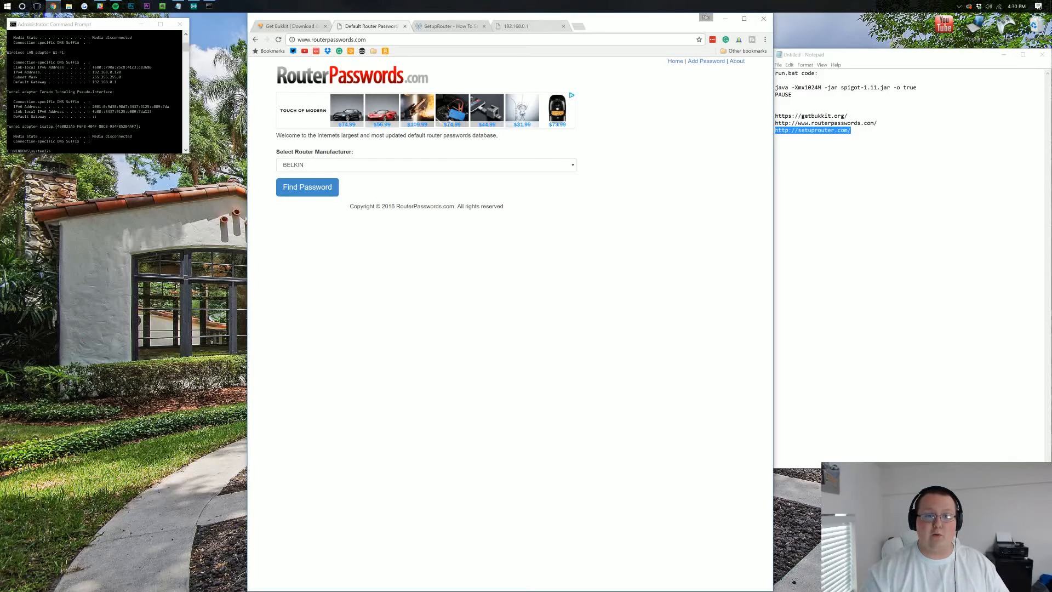
mouse_move(648, 119)
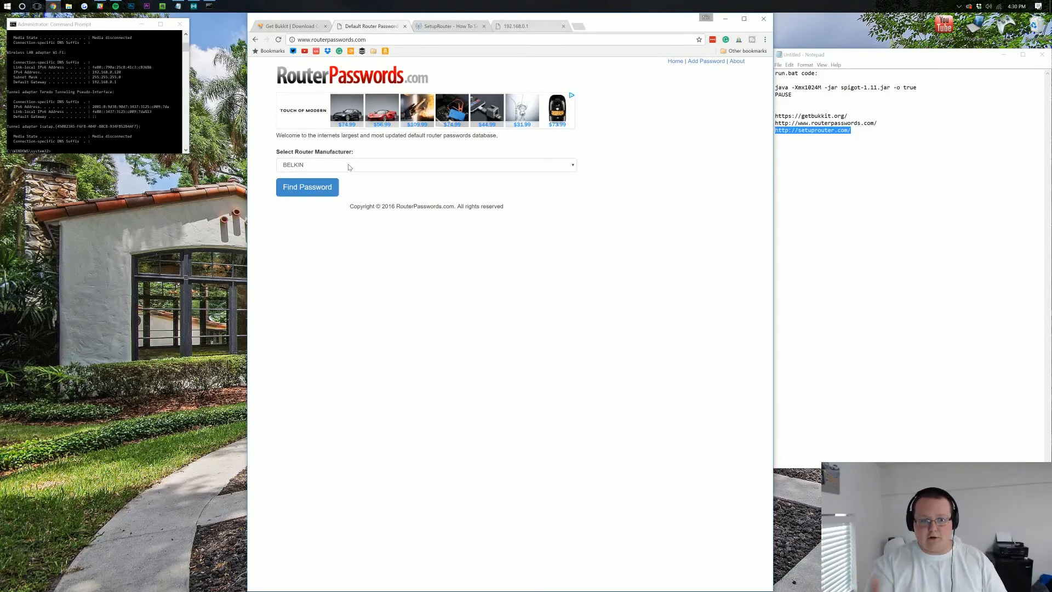
left_click(425, 165)
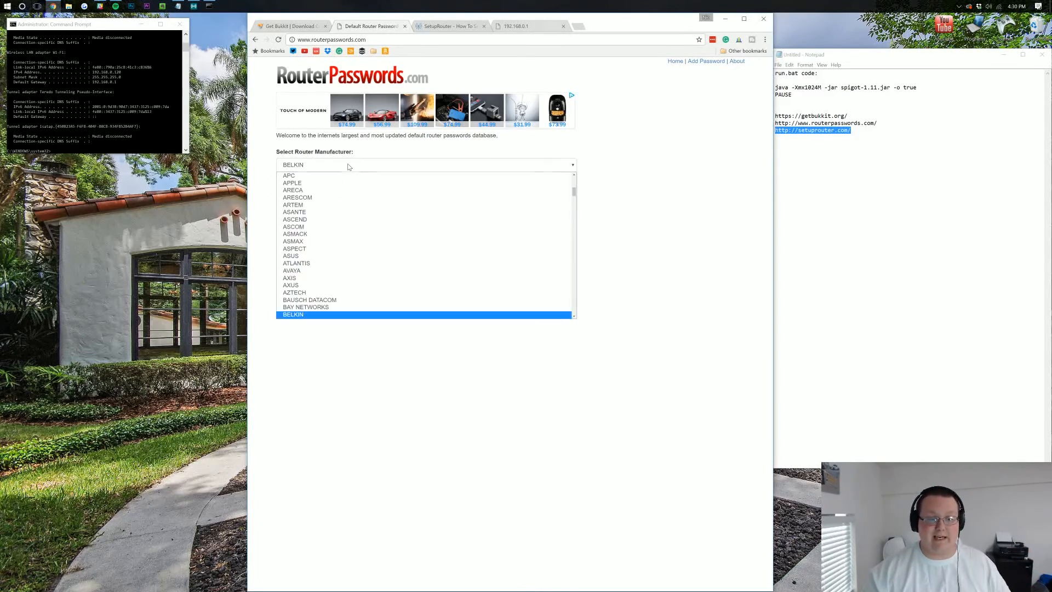
scroll("down", 3)
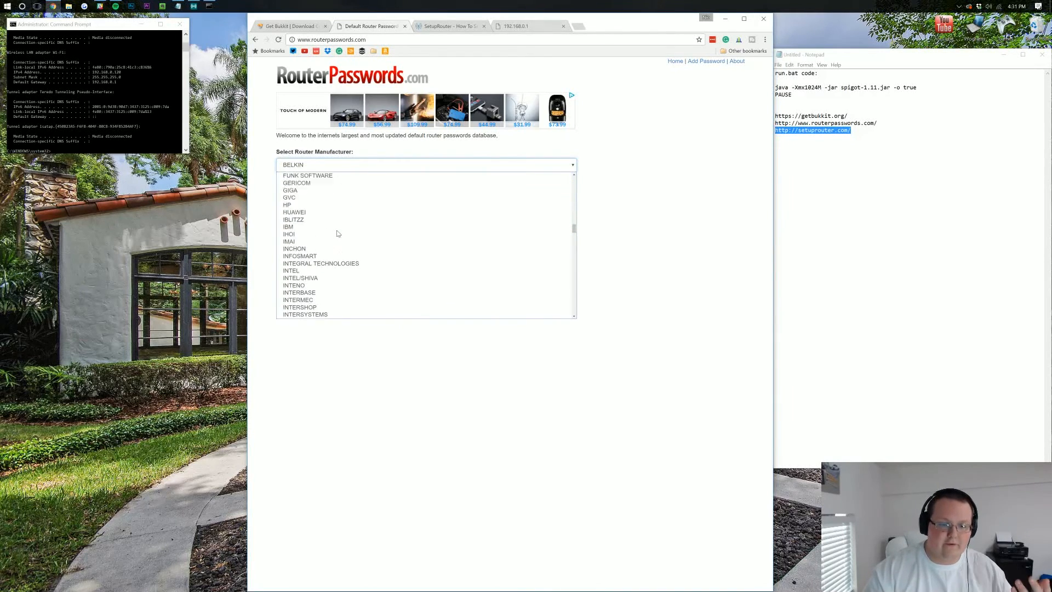
scroll("down", 3)
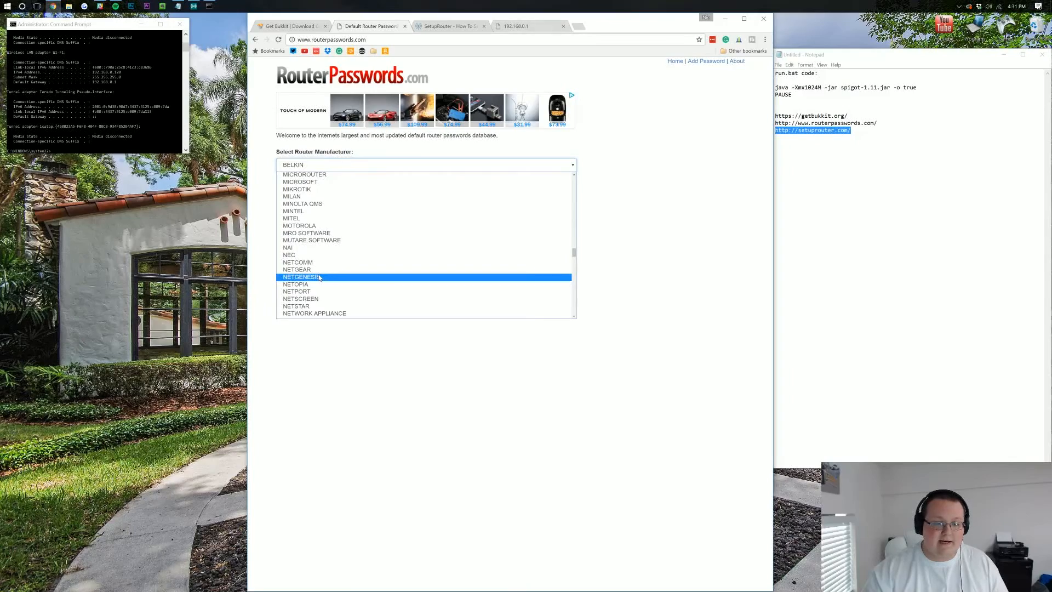
left_click(426, 164)
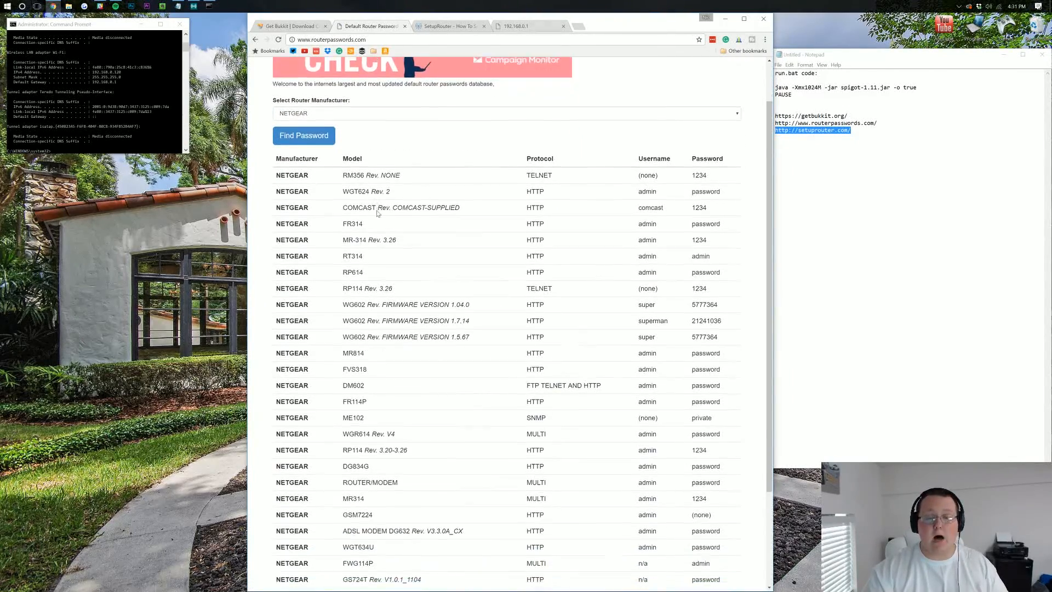
scroll("down", 3)
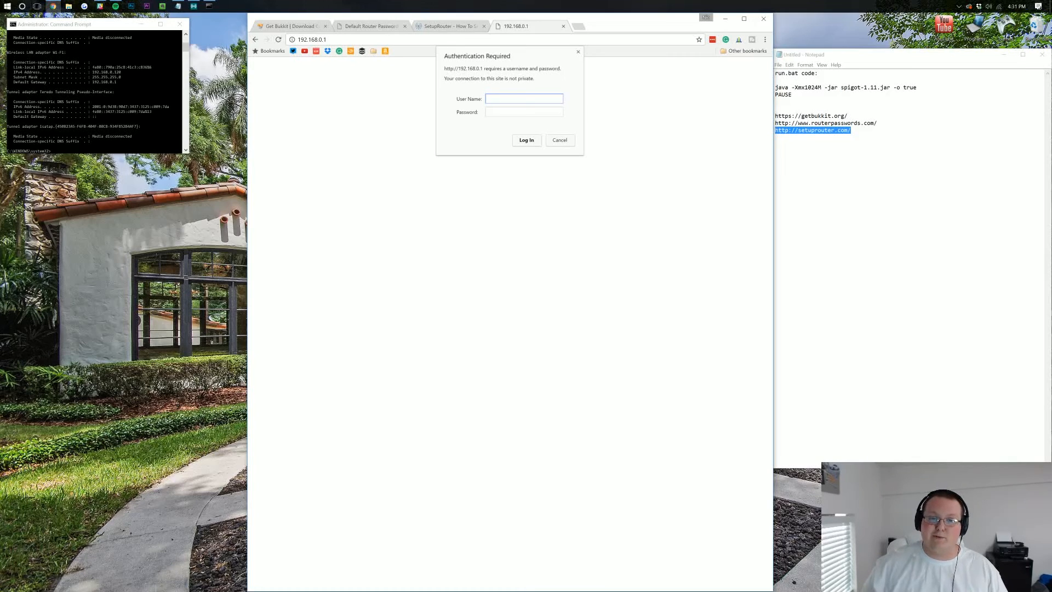
Enter the router credentials and log in to the TP-Link admin at 192.168.0.1.
left_click(524, 98)
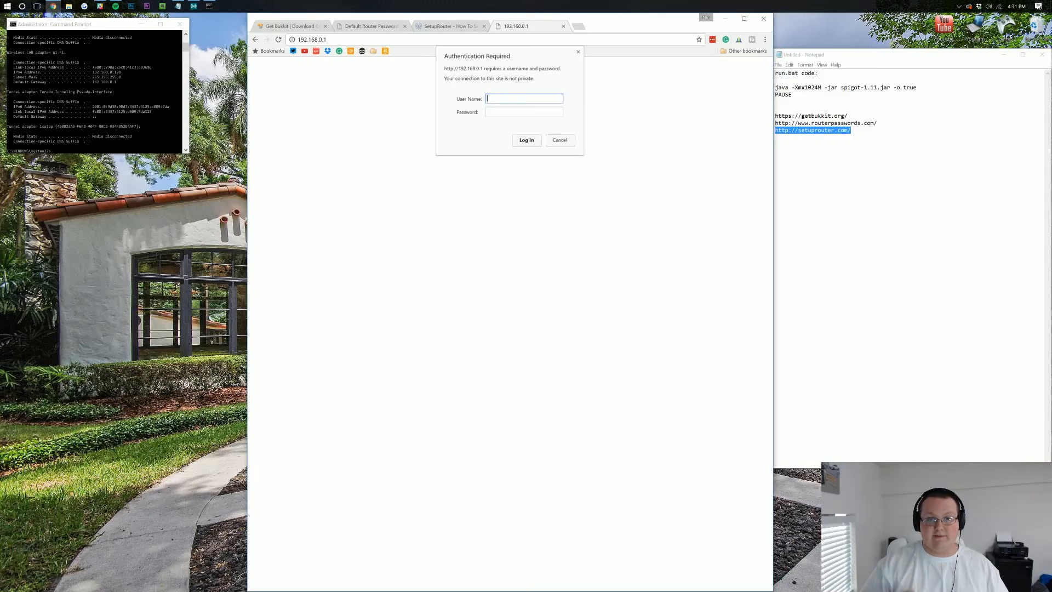
left_click(526, 140)
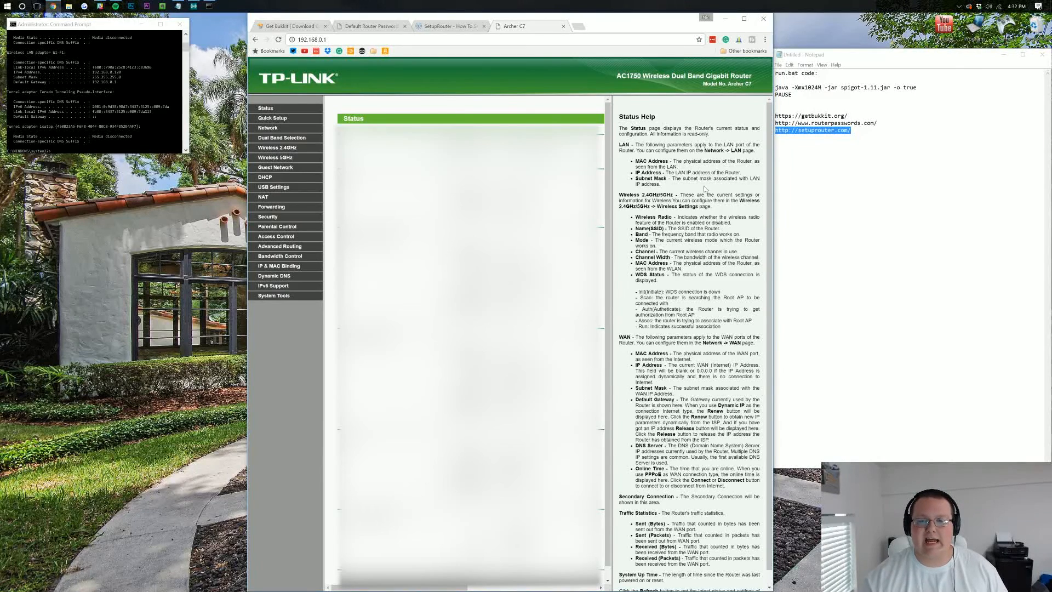
mouse_move(594, 70)
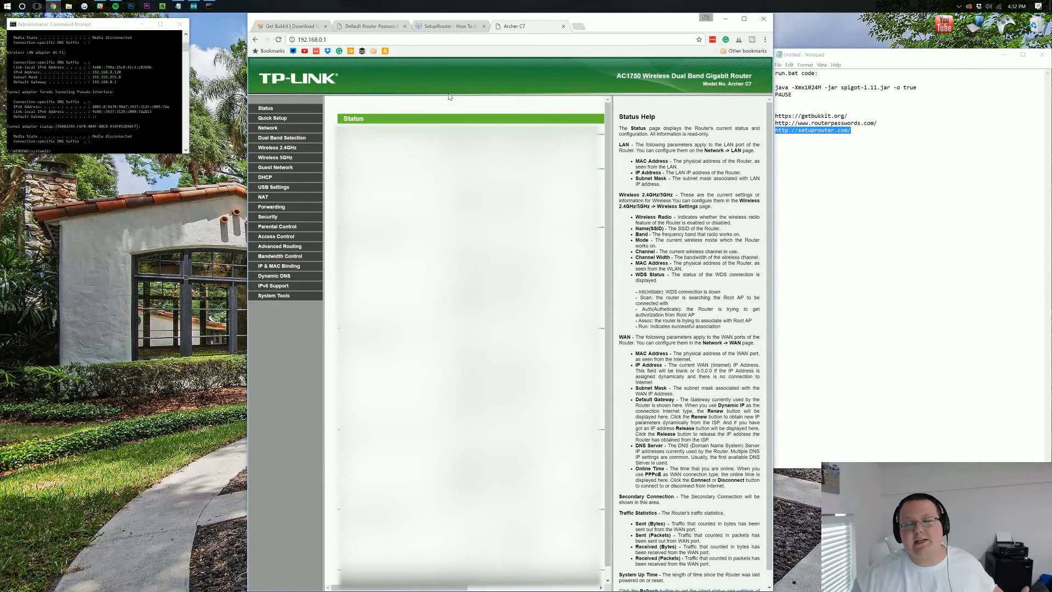
mouse_move(456, 93)
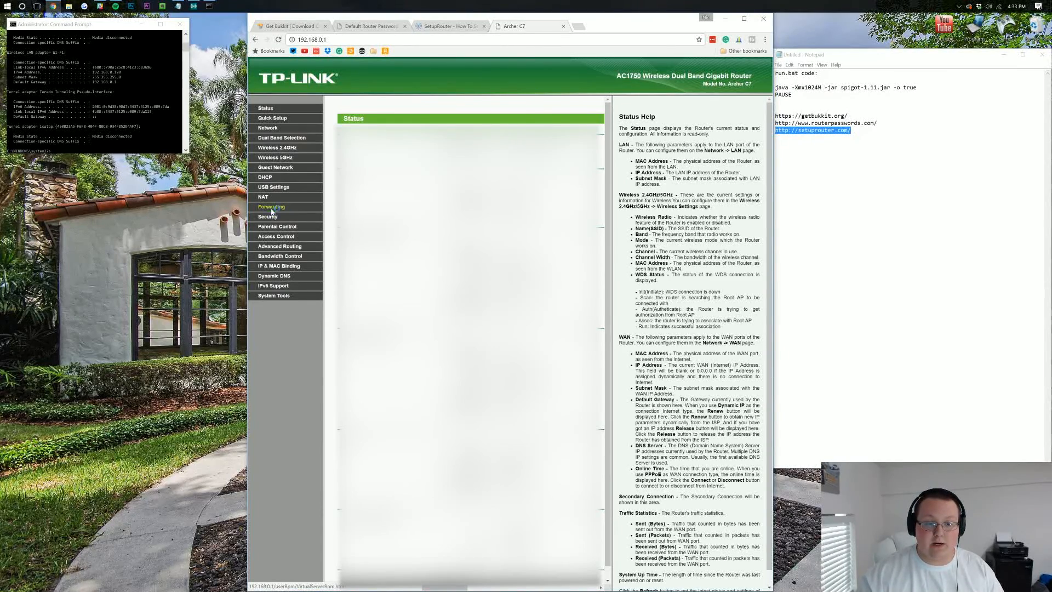
Delete all Virtual Servers entries, removing the port 25565 rule, and confirm.
left_click(272, 206)
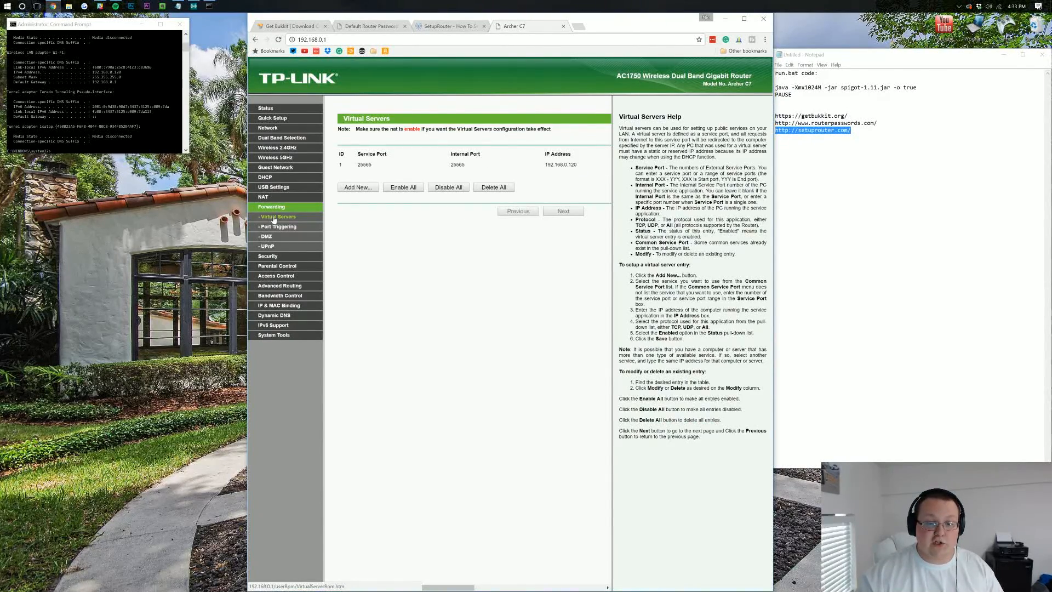
left_click(493, 187)
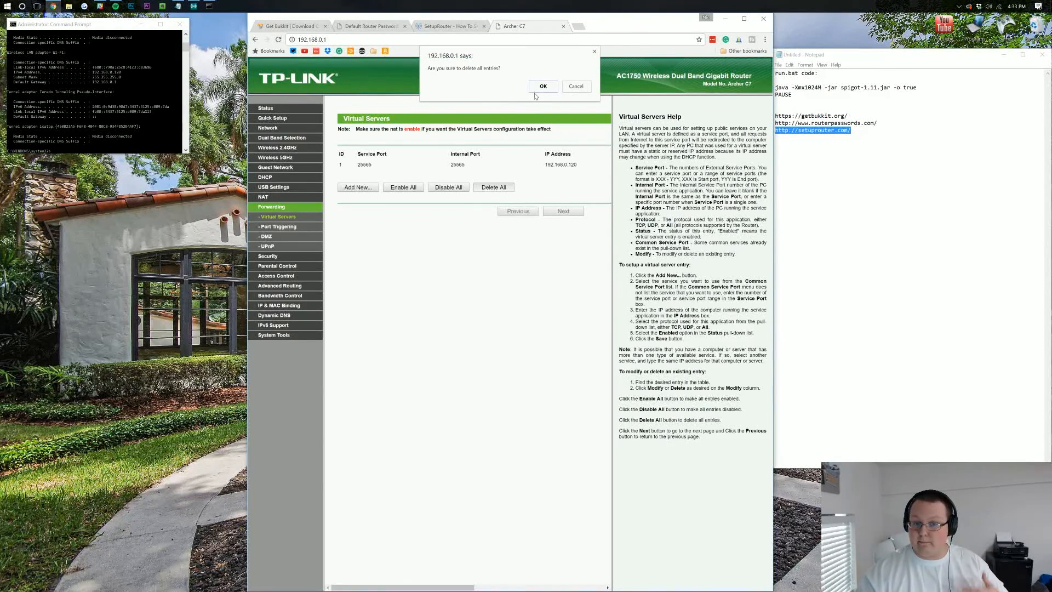
left_click(542, 86)
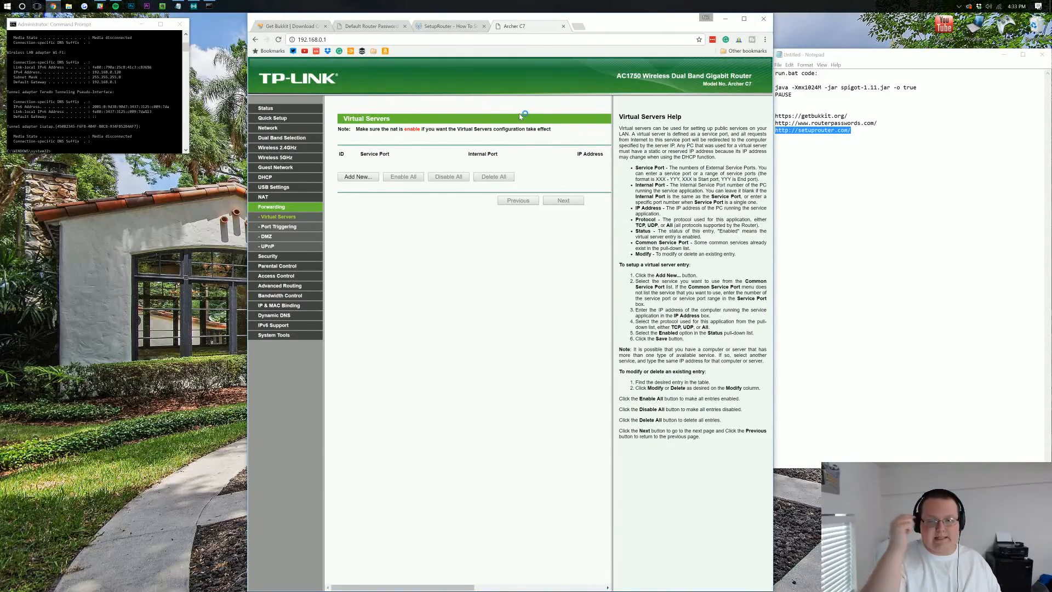
Browse SetupRouter's Netgear router list to the Nighthawk X4 R7500v2 page.
left_click(449, 26)
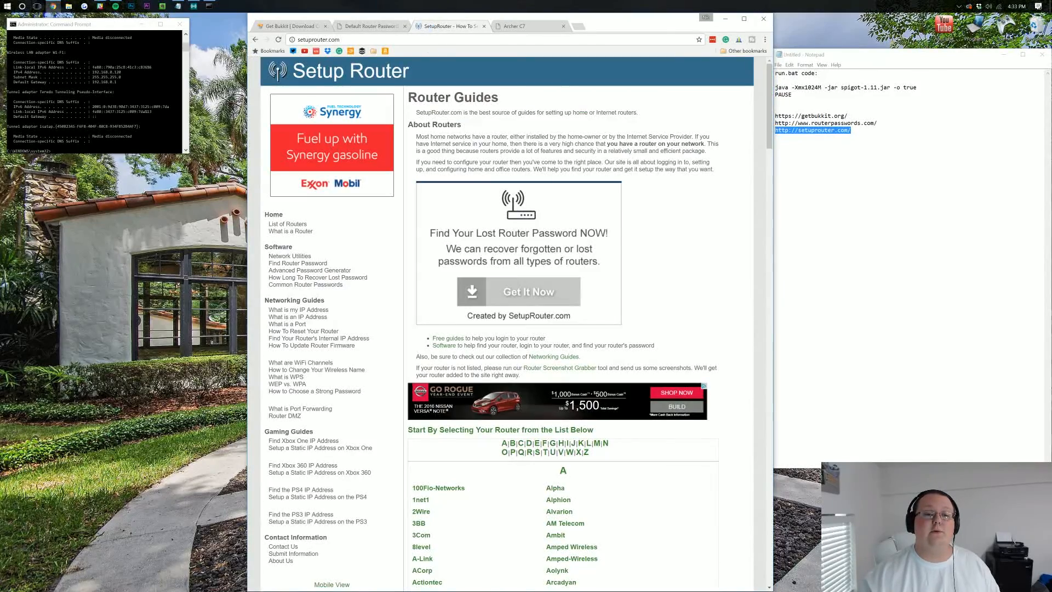
scroll("down", 3)
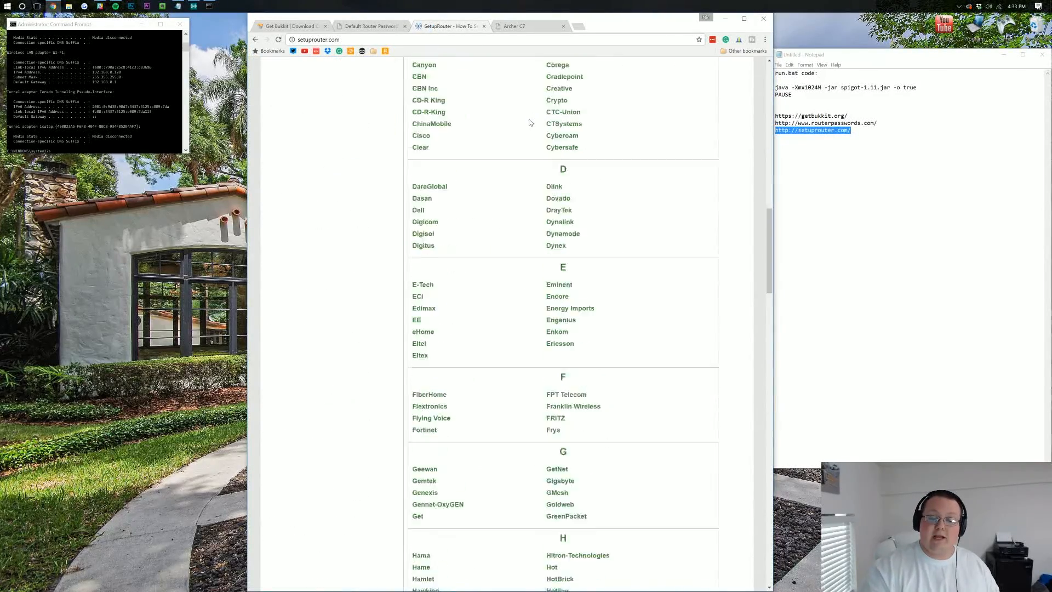
scroll("down", 3)
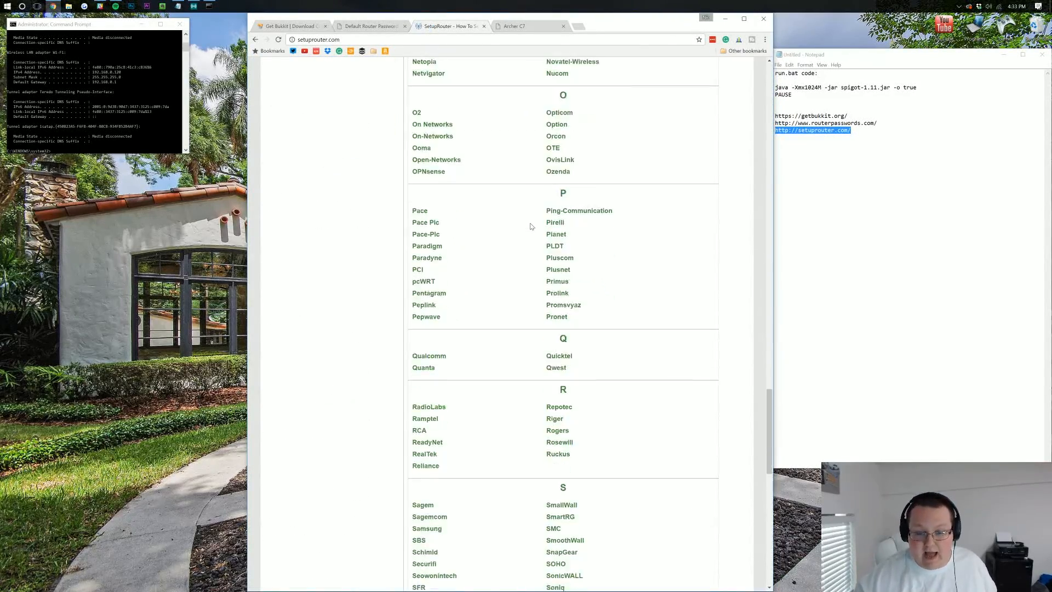
scroll("up", 3)
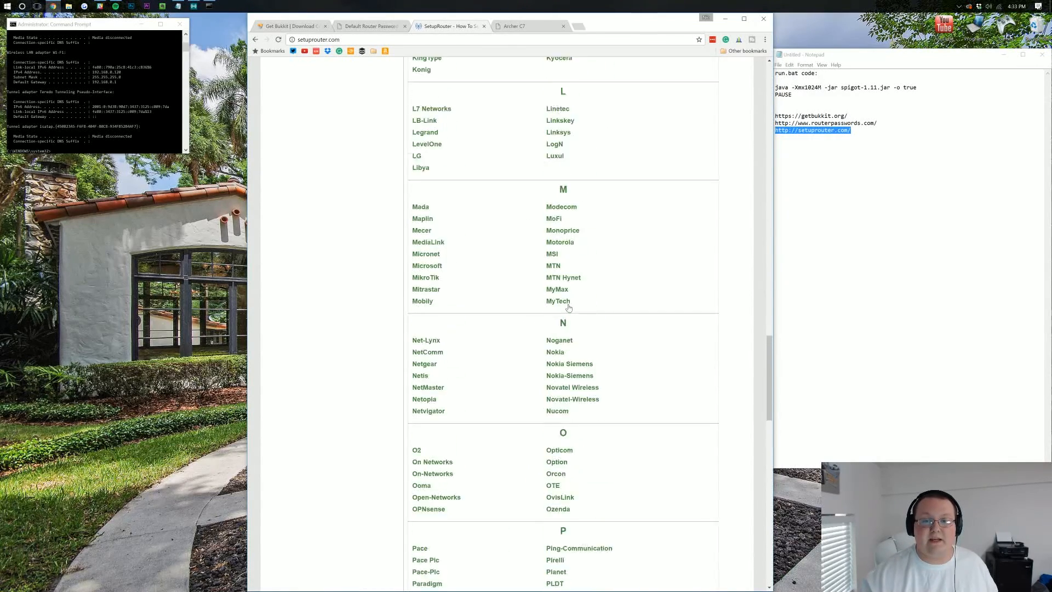
scroll("down", 3)
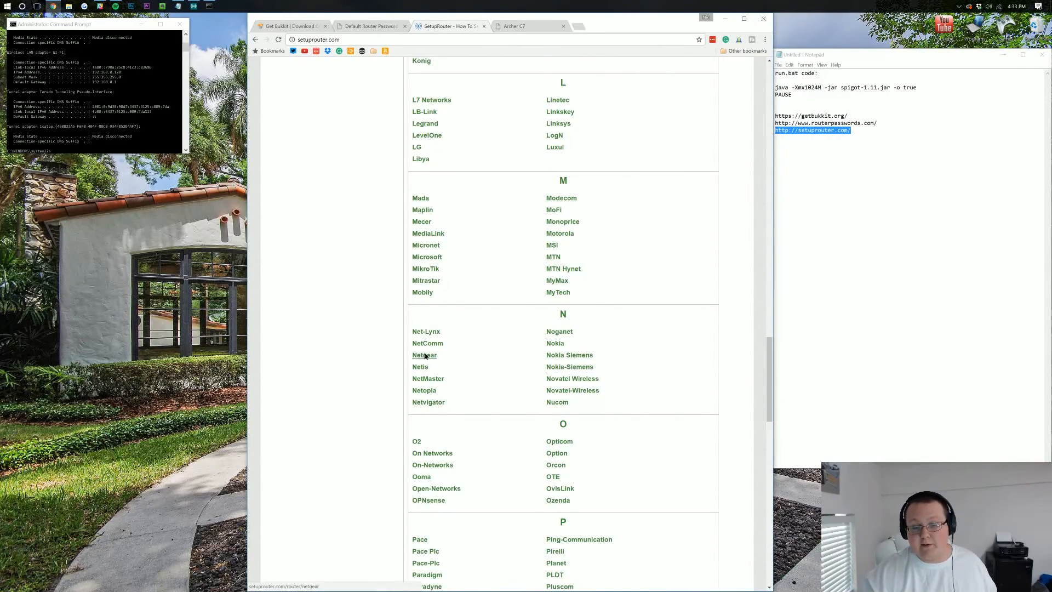
left_click(424, 355)
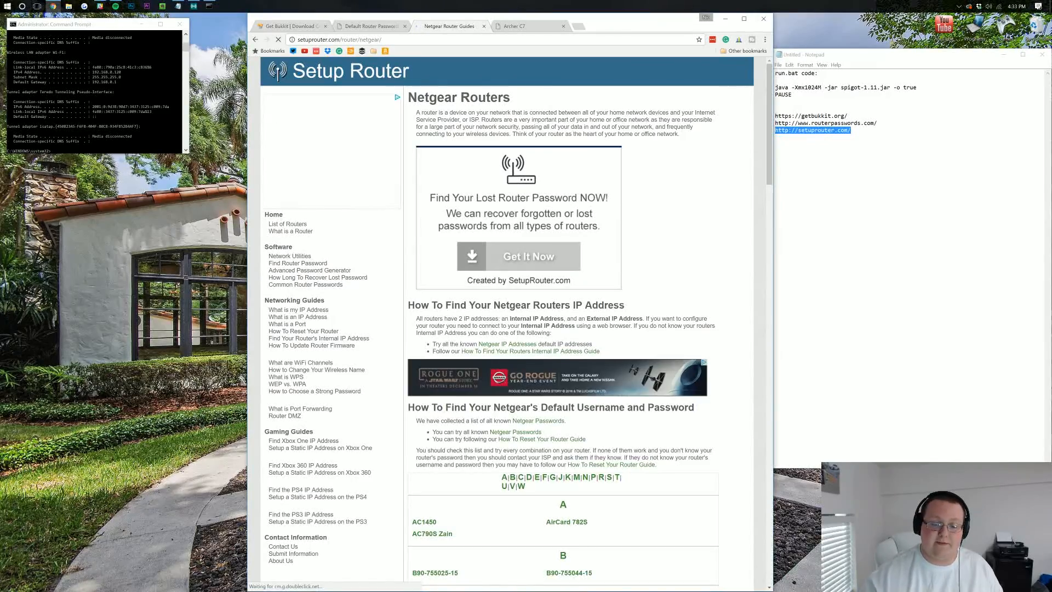
scroll("down", 3)
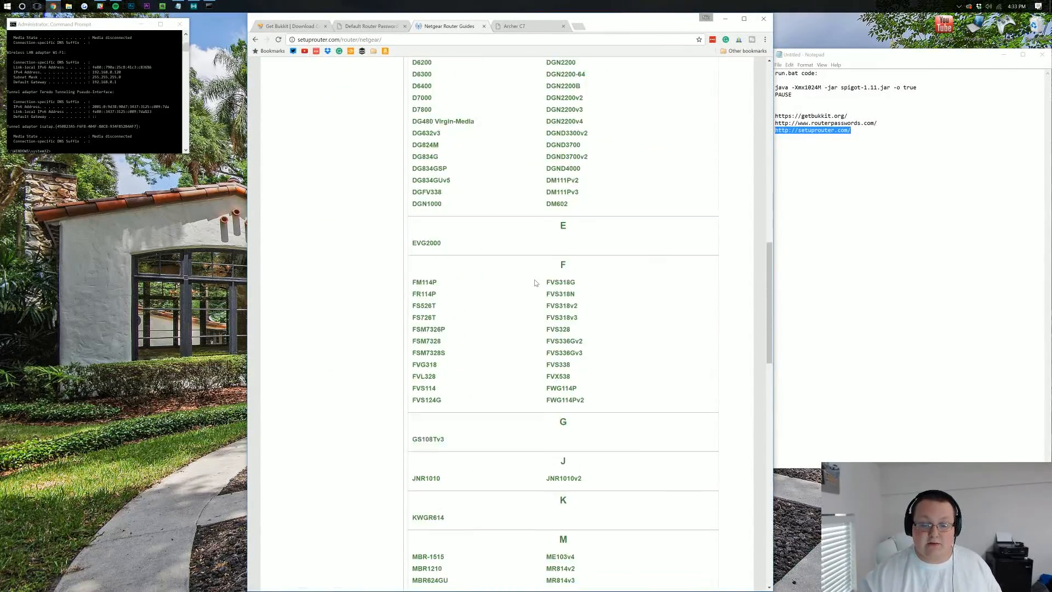
scroll("down", 3)
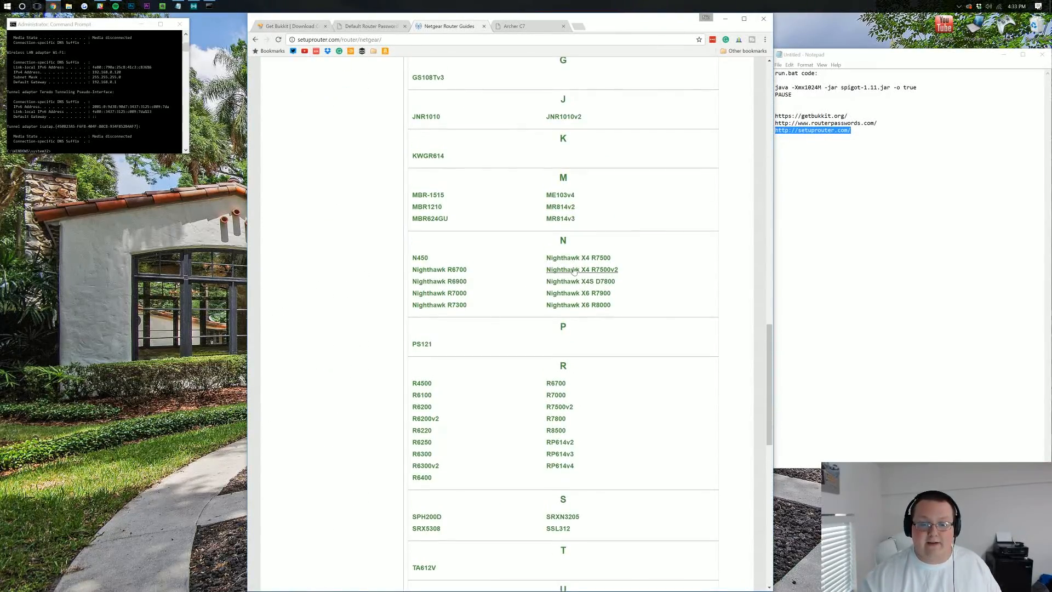
left_click(582, 270)
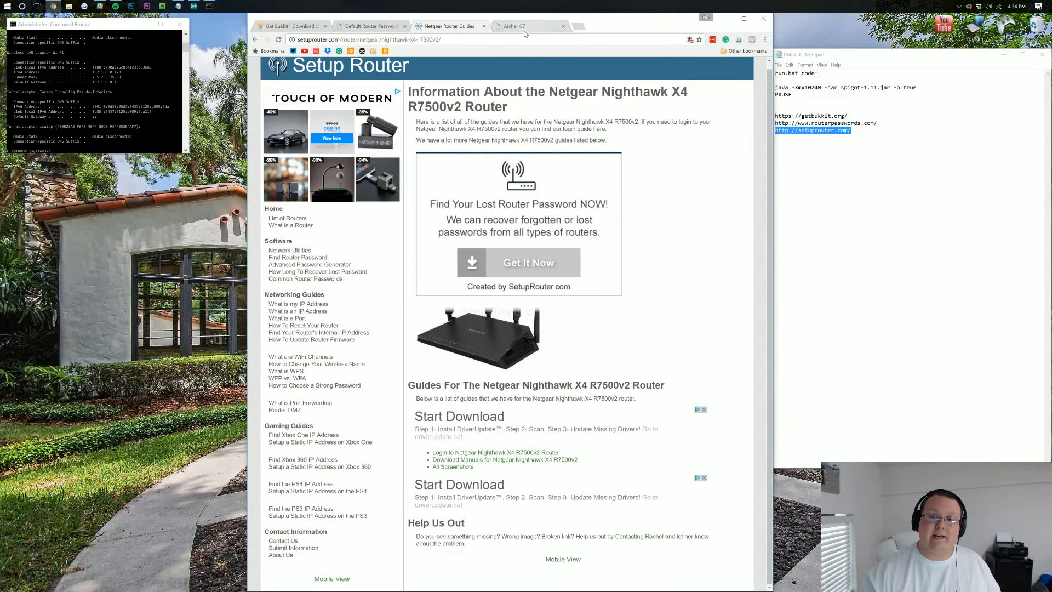
Start a new virtual server entry with external and internal port 25565.
left_click(523, 26)
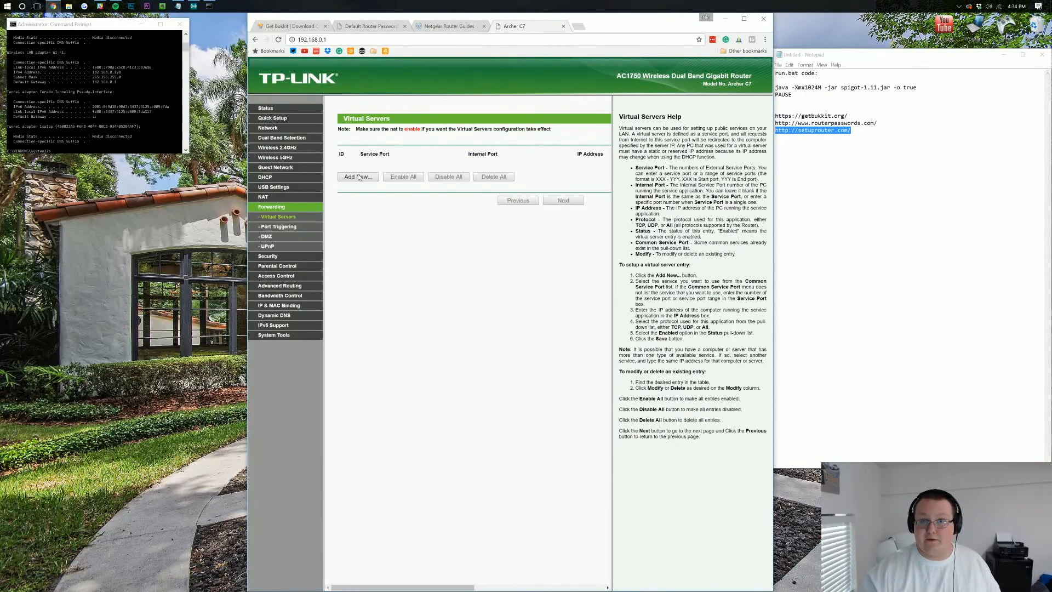
left_click(356, 176)
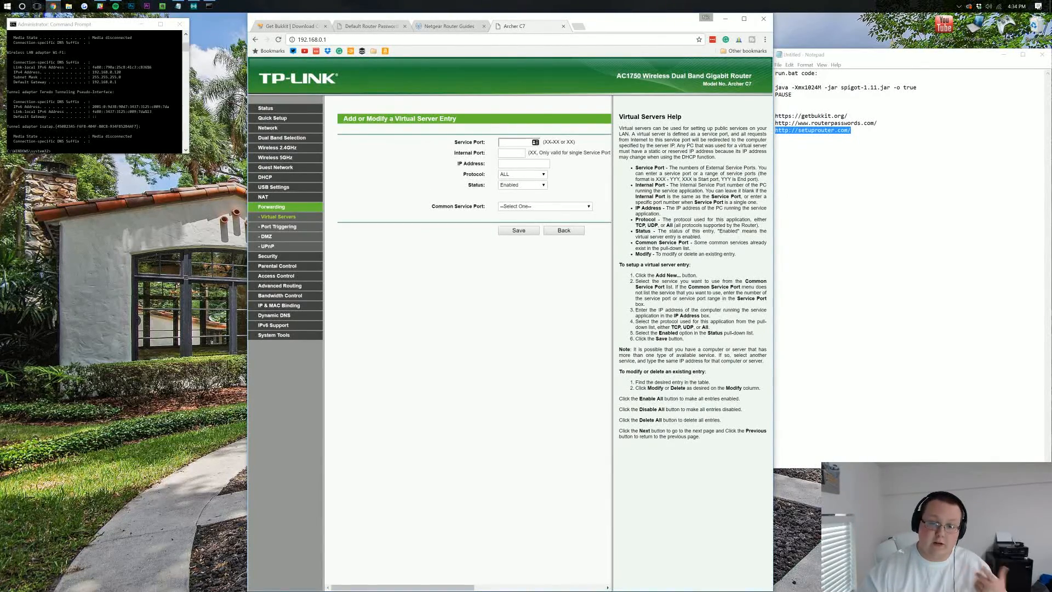
left_click(517, 142)
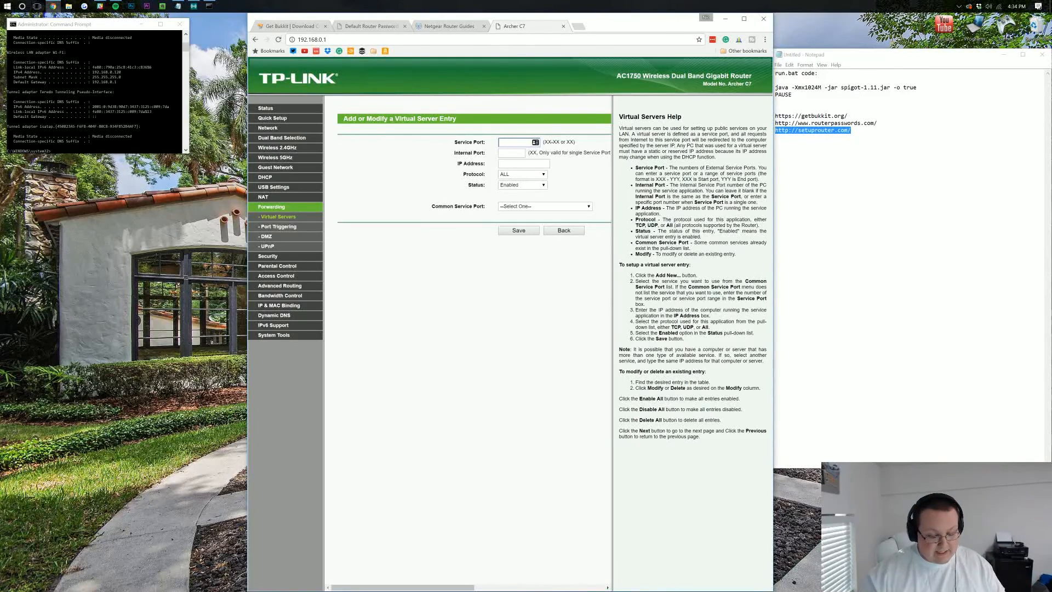
type("2545")
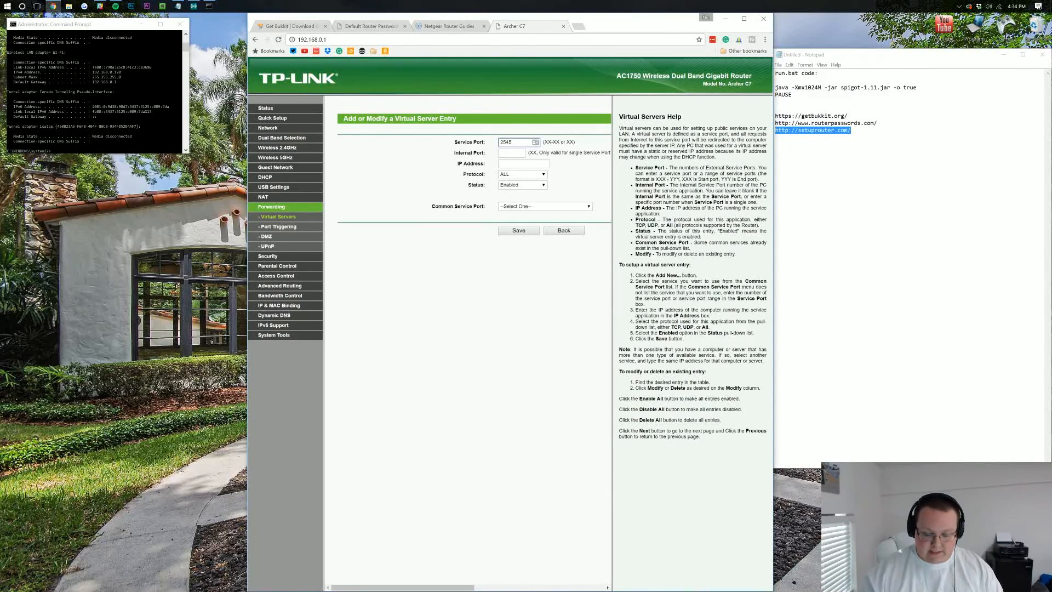
type("25565")
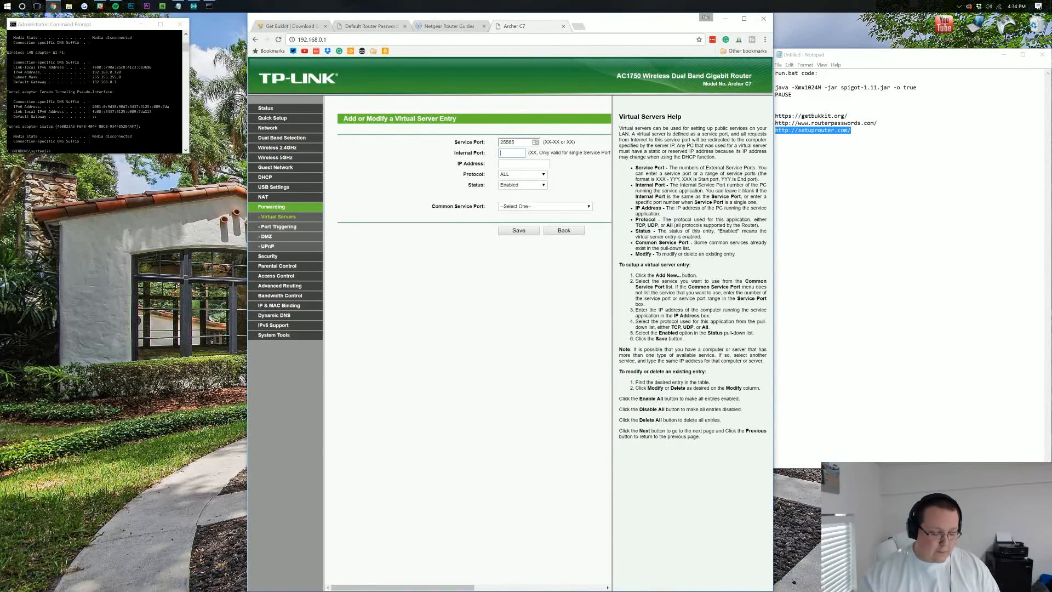
type("25565")
left_click(523, 163)
type("192.168.0.120")
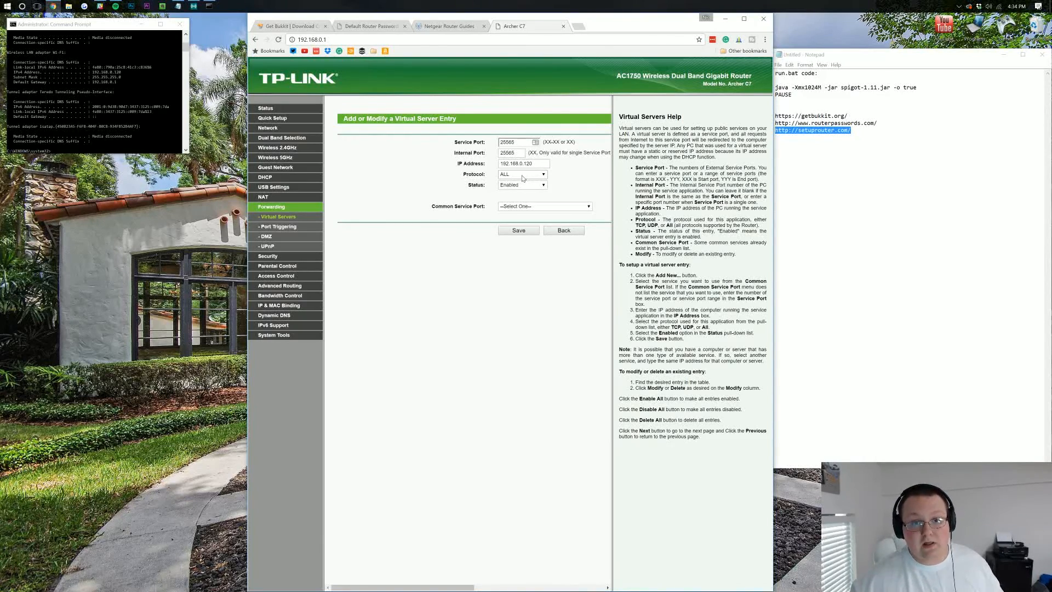
Set the entry's protocol to ALL and save the forwarding rule.
left_click(522, 174)
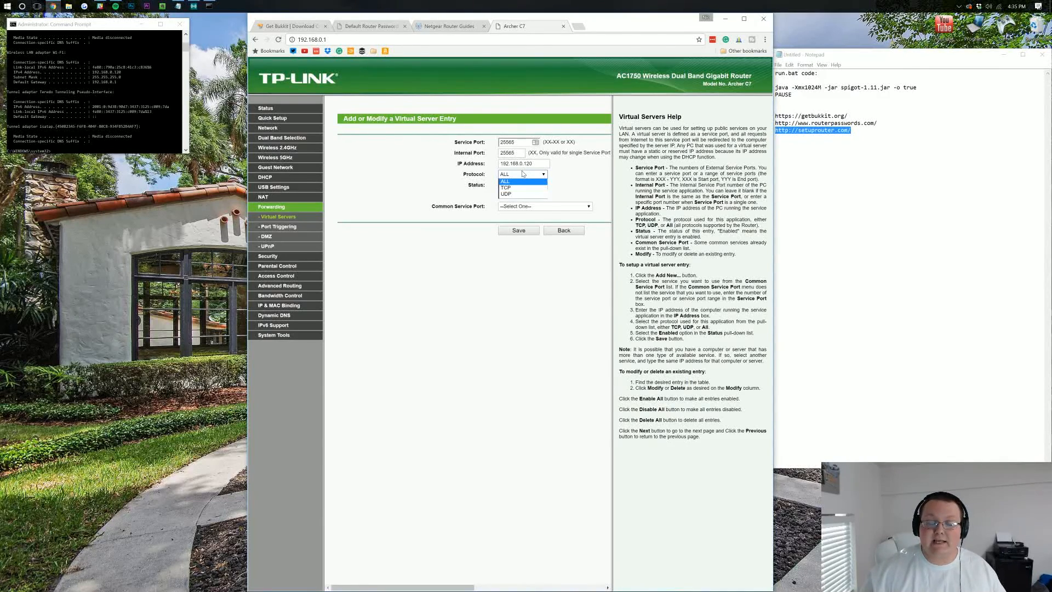
mouse_move(523, 186)
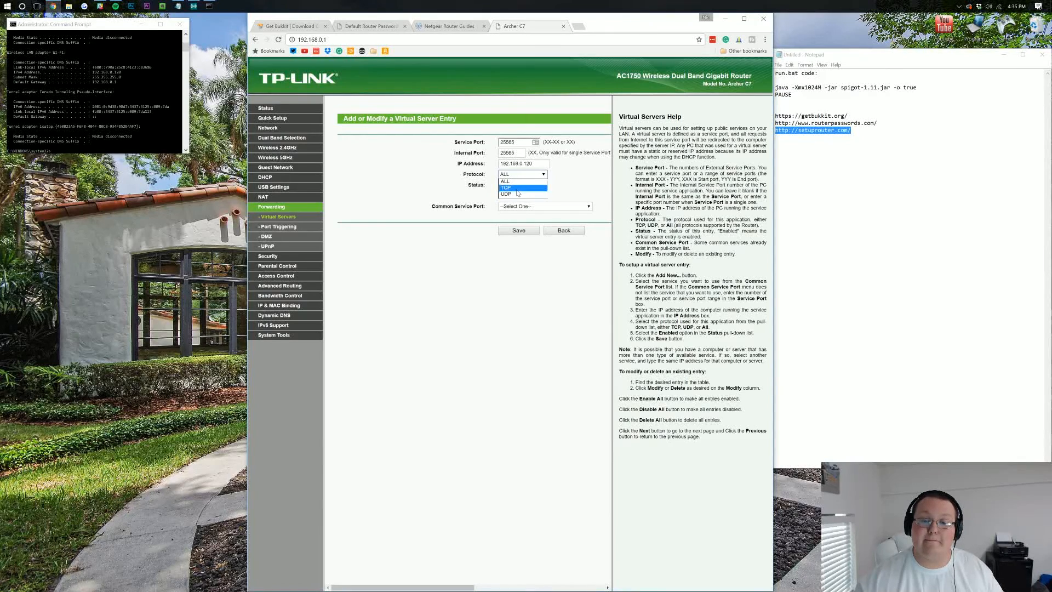
left_click(506, 187)
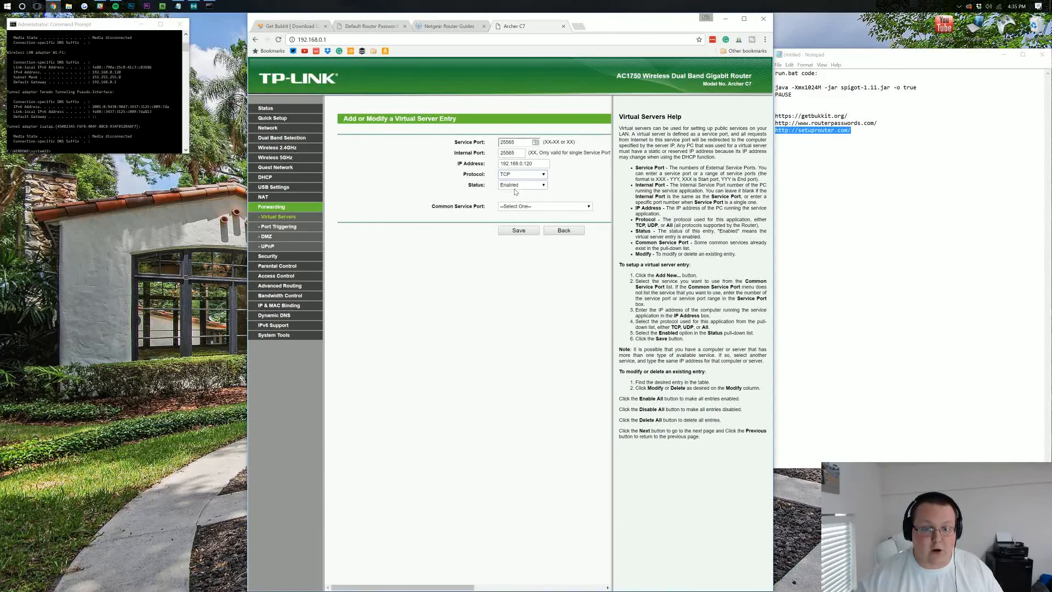
left_click(522, 174)
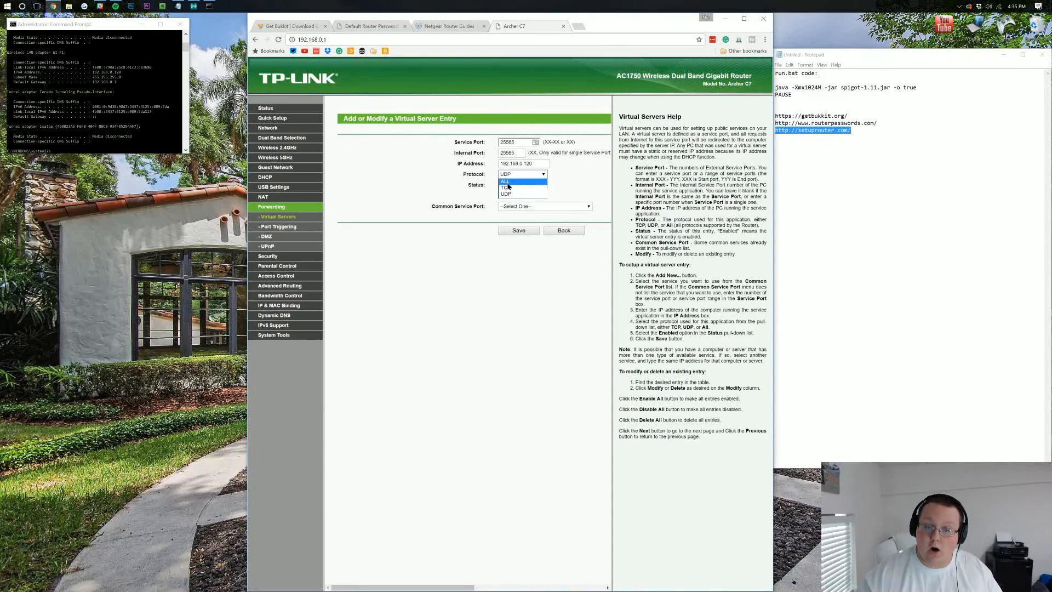
left_click(523, 182)
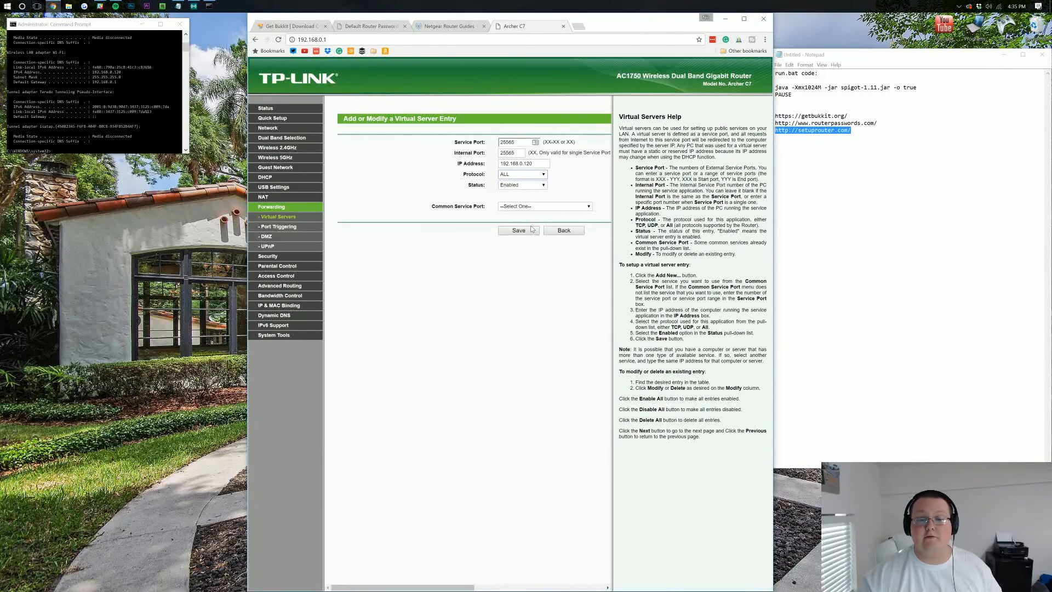
left_click(518, 230)
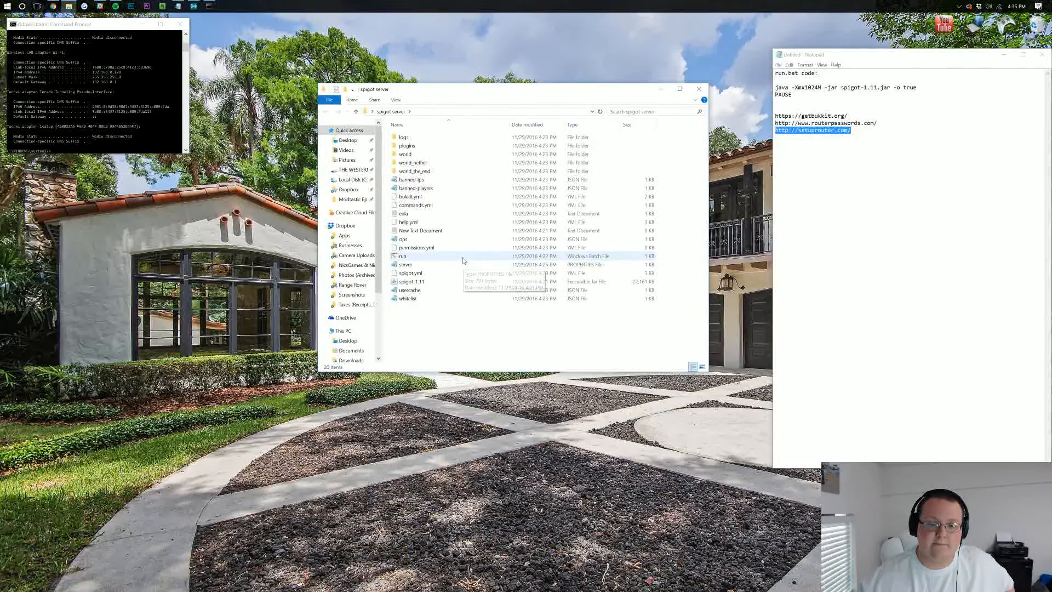
Run run.bat to start Spigot, then launch Minecraft from the Games folder.
double_click(403, 256)
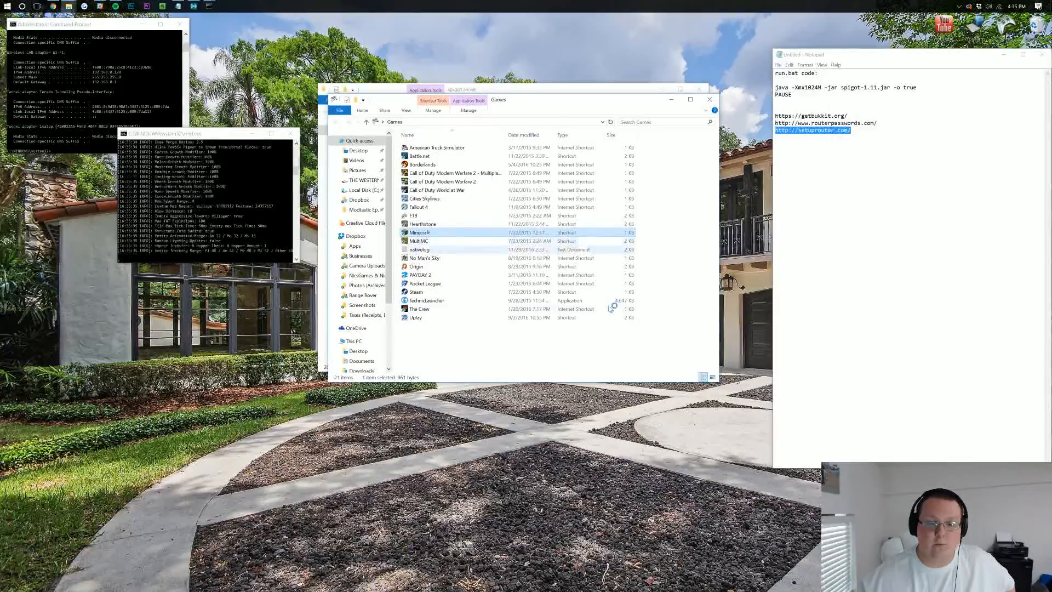
double_click(418, 233)
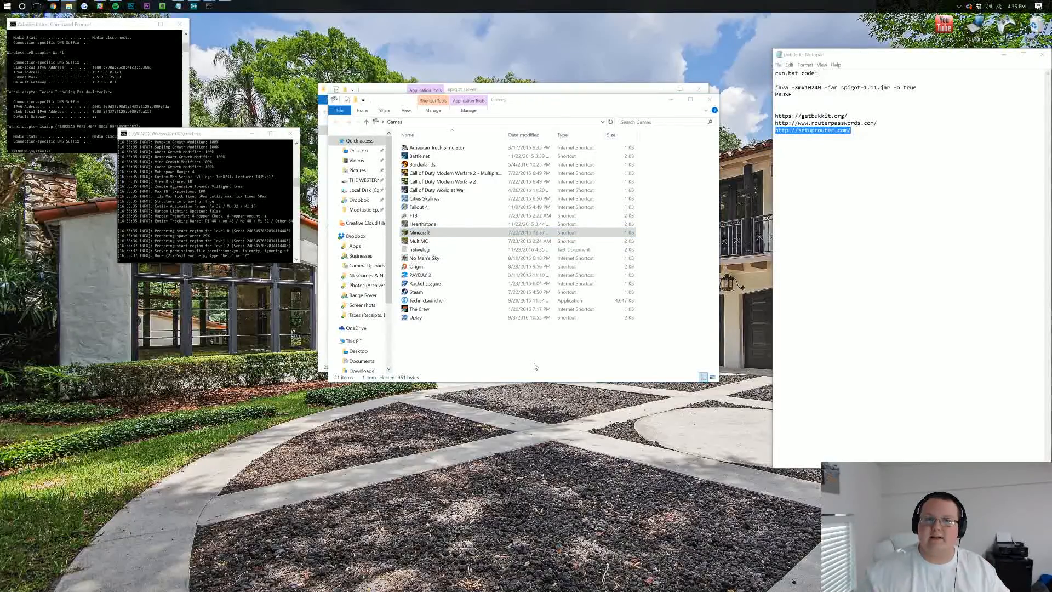
double_click(419, 232)
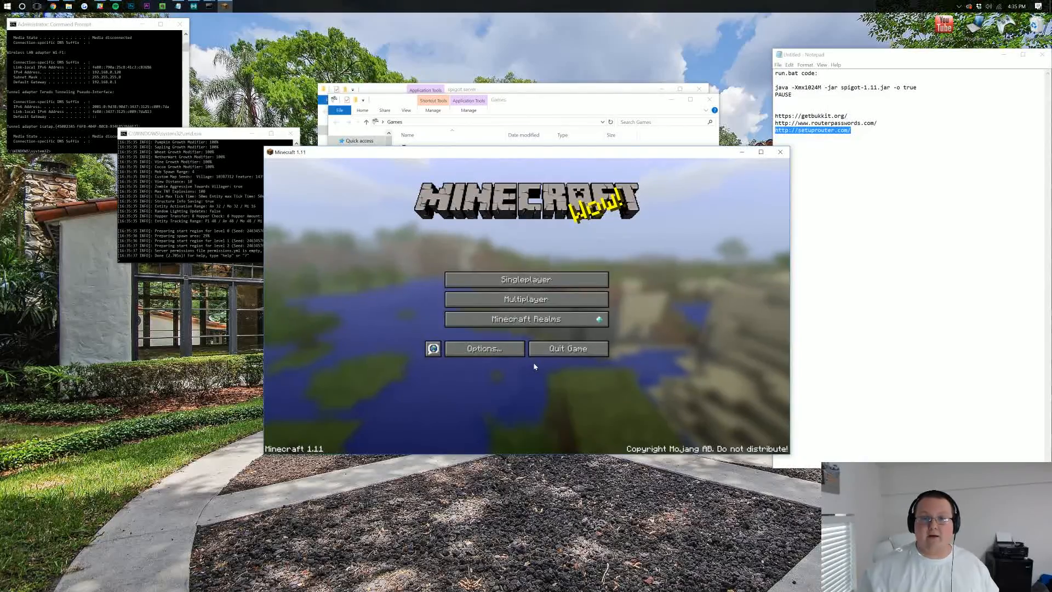
mouse_move(568, 348)
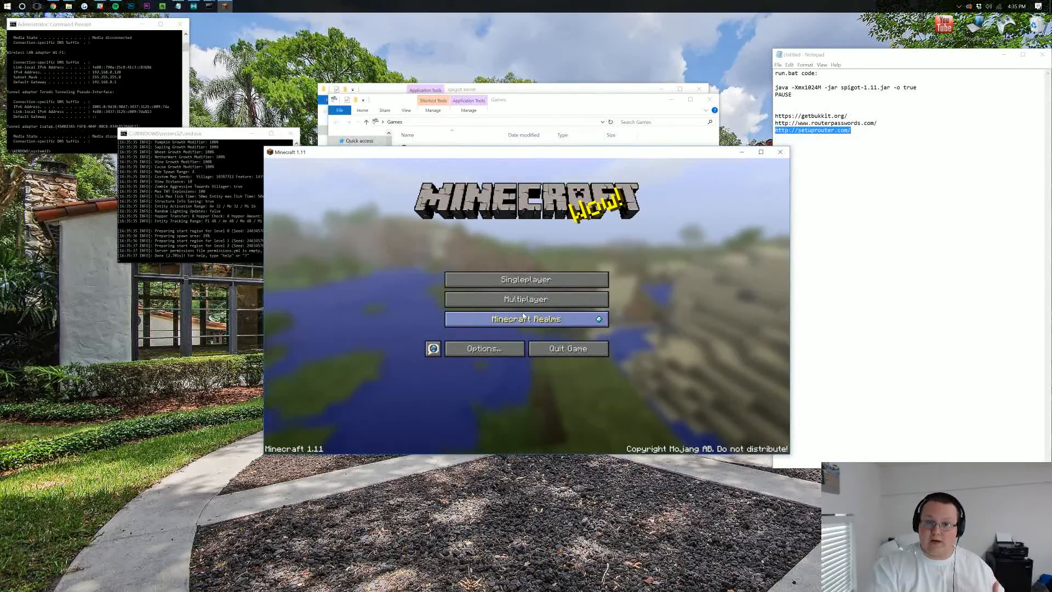
mouse_move(526, 299)
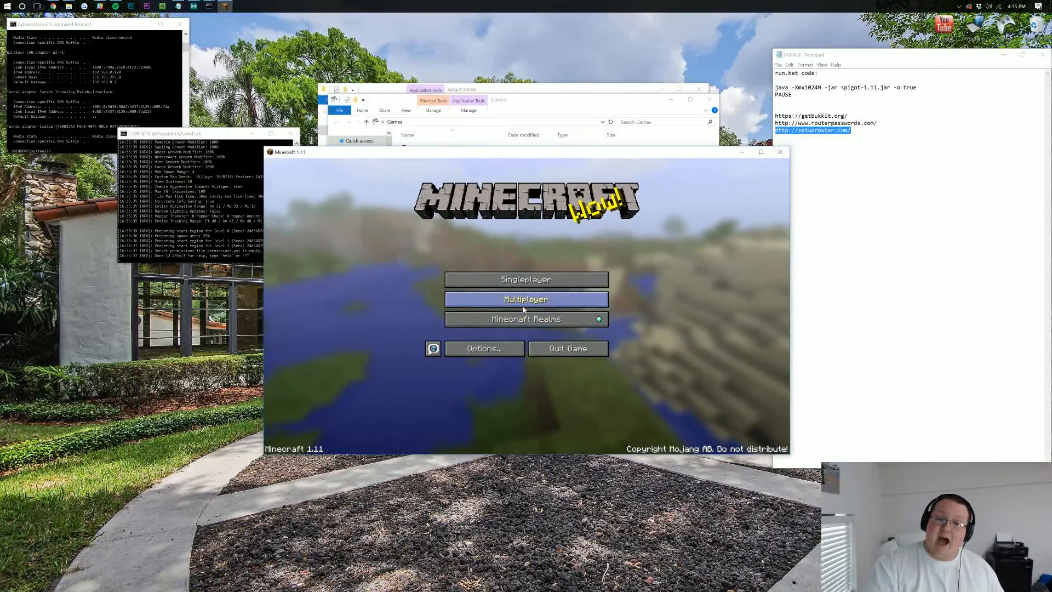
Direct Connect to 192.168.0.120 from Multiplayer and join the Spigot server.
left_click(525, 299)
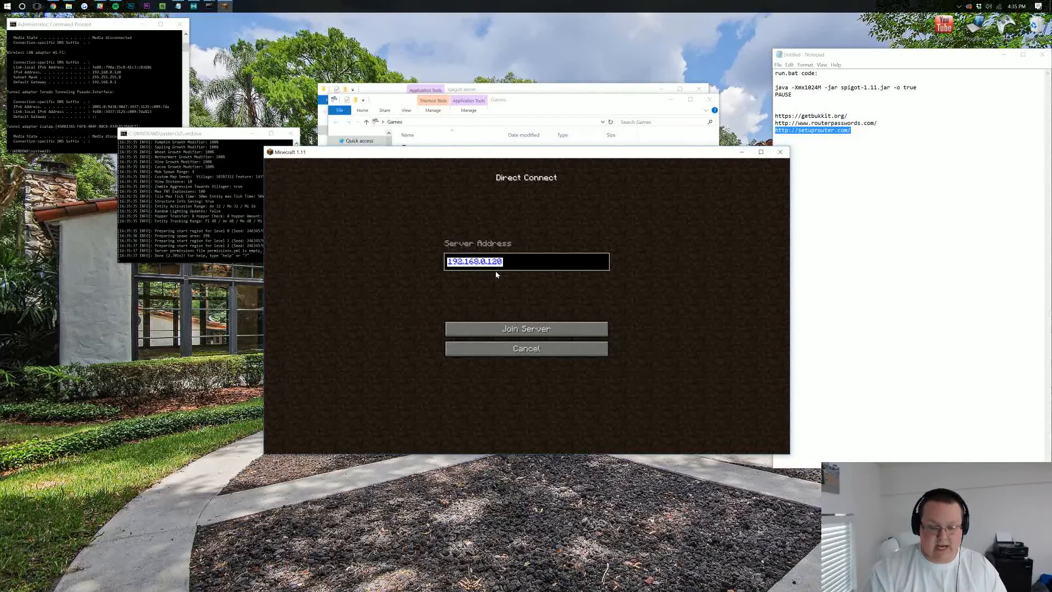
type("192.")
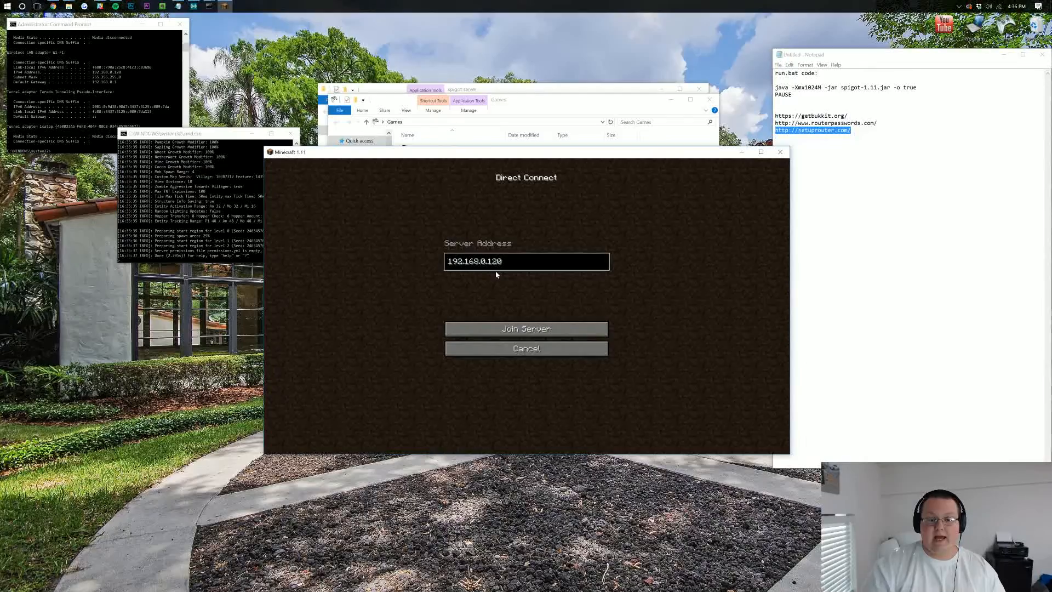
left_click(526, 328)
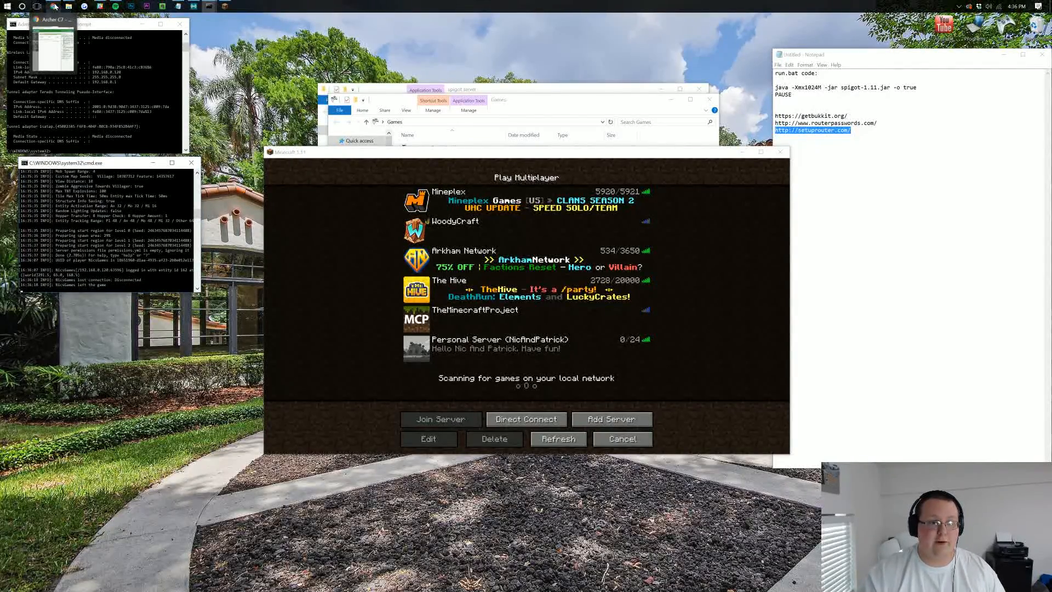
In a new tab, search Google for 'ip' to find the public address.
left_click(579, 26)
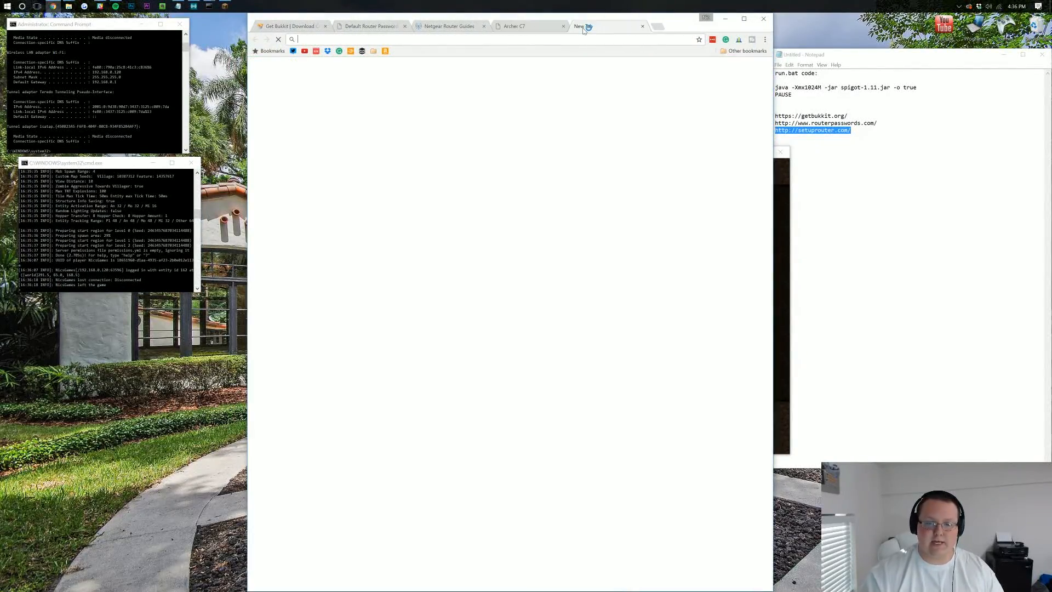
type("google.com/calendar")
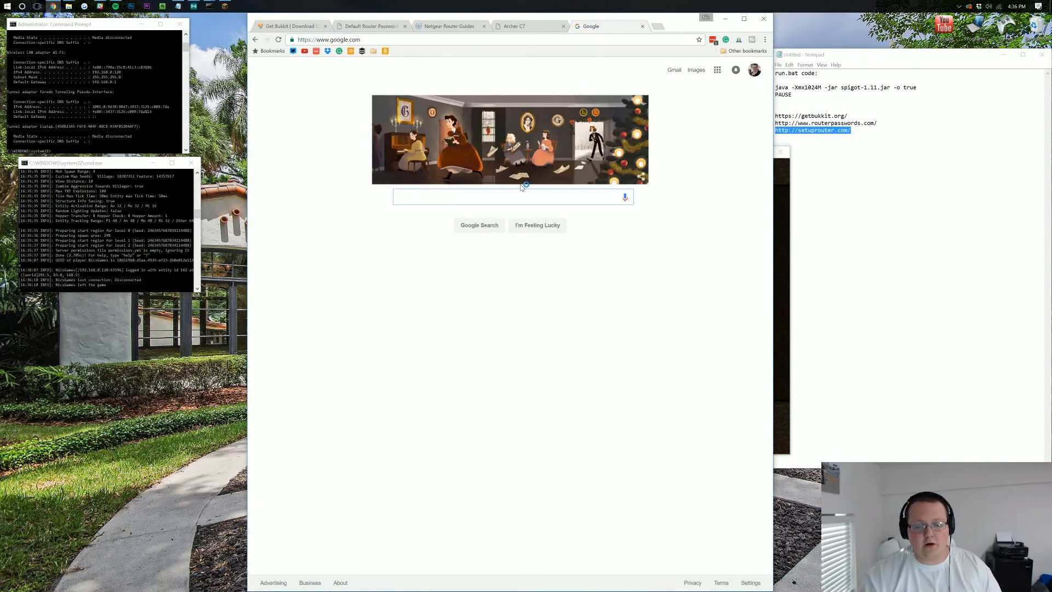
type("ip")
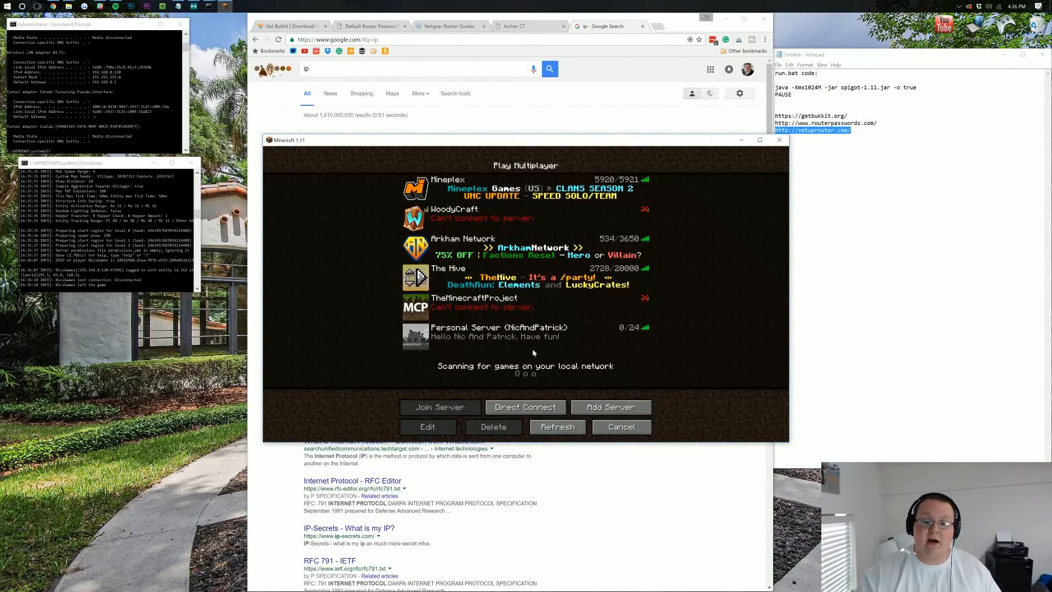
Direct Connect to the server using the public IP address and join.
left_click(525, 407)
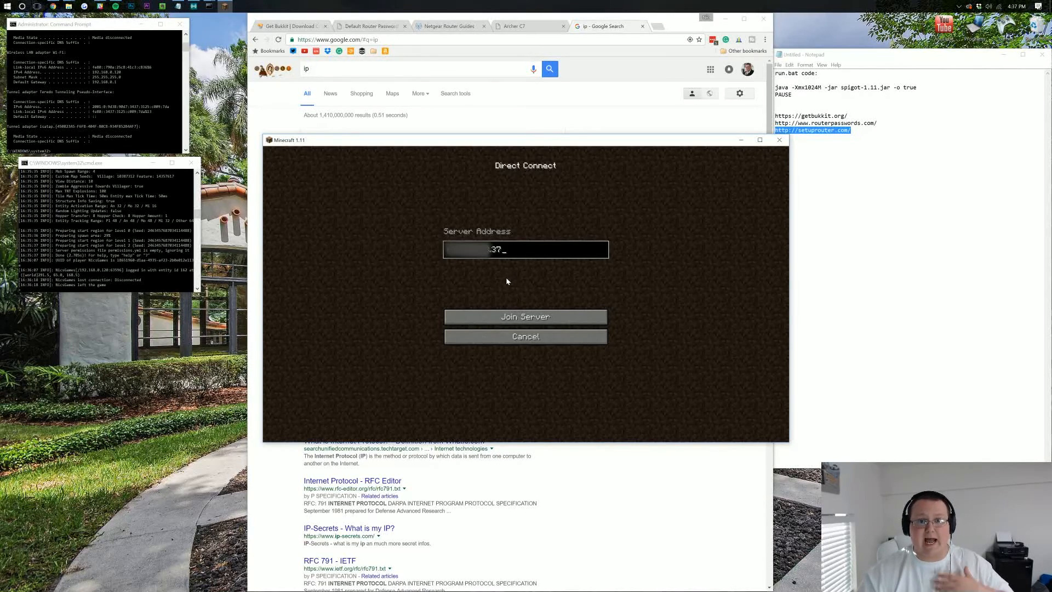
mouse_move(525, 316)
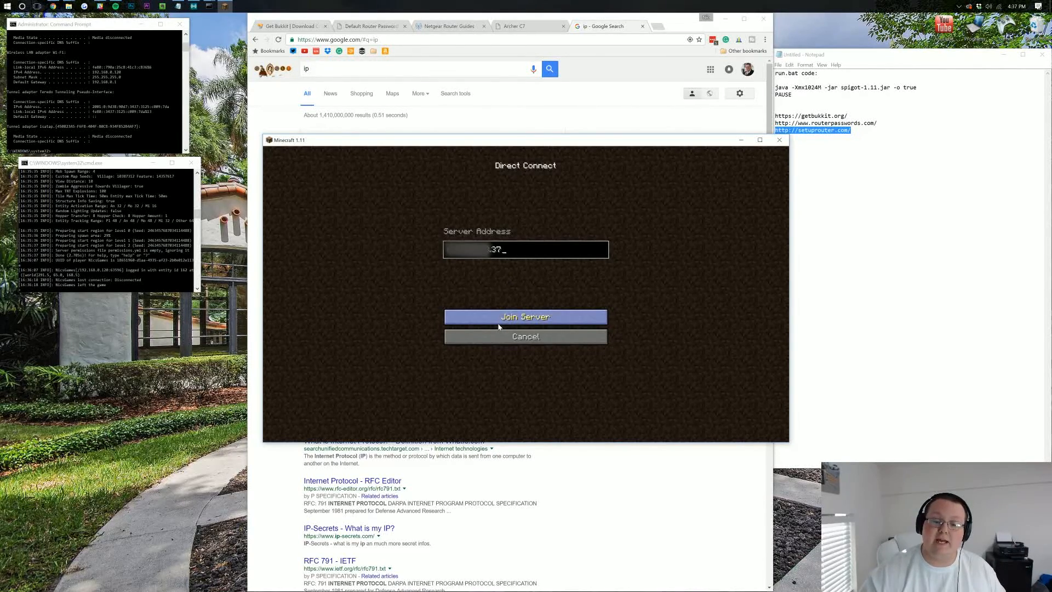
left_click(525, 317)
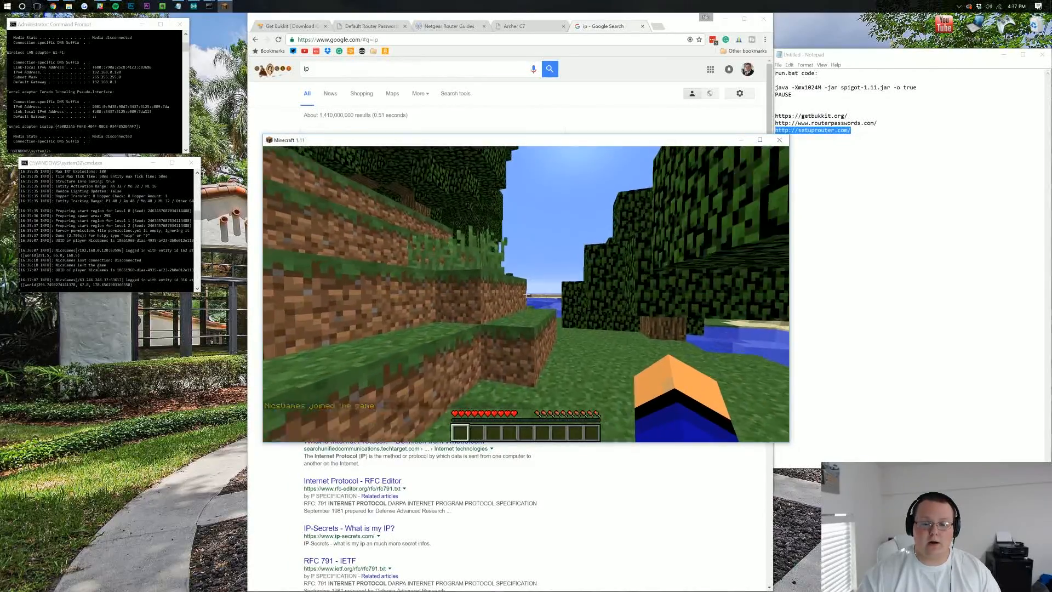
mouse_move(525, 294)
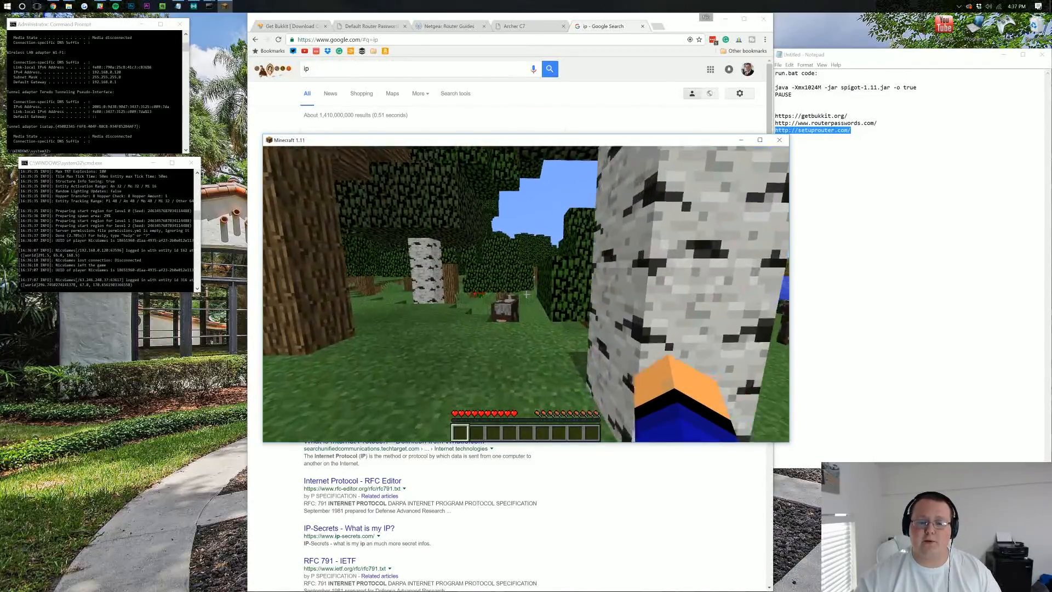
mouse_move(525, 294)
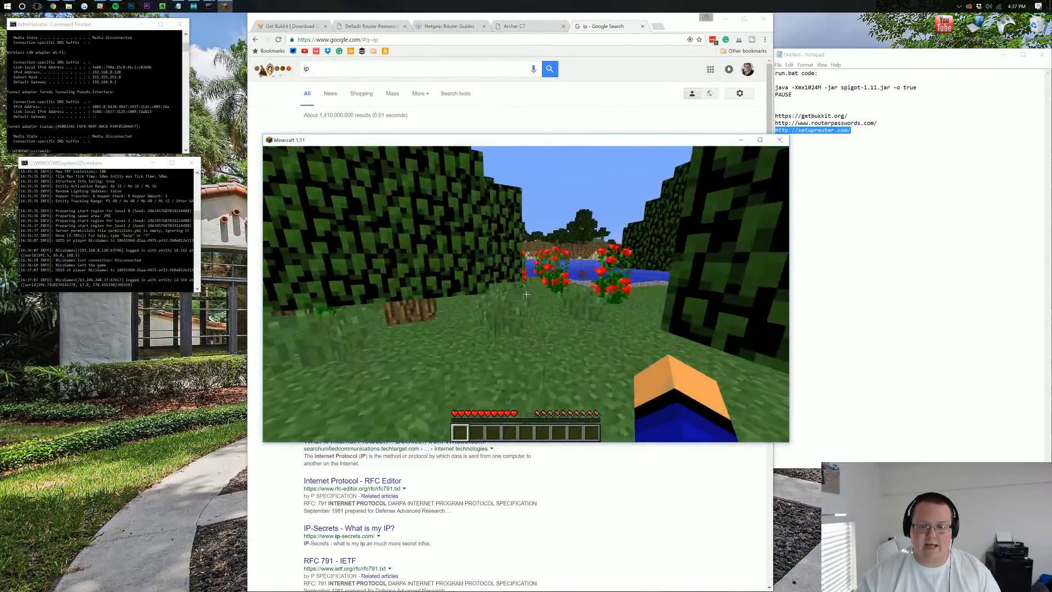